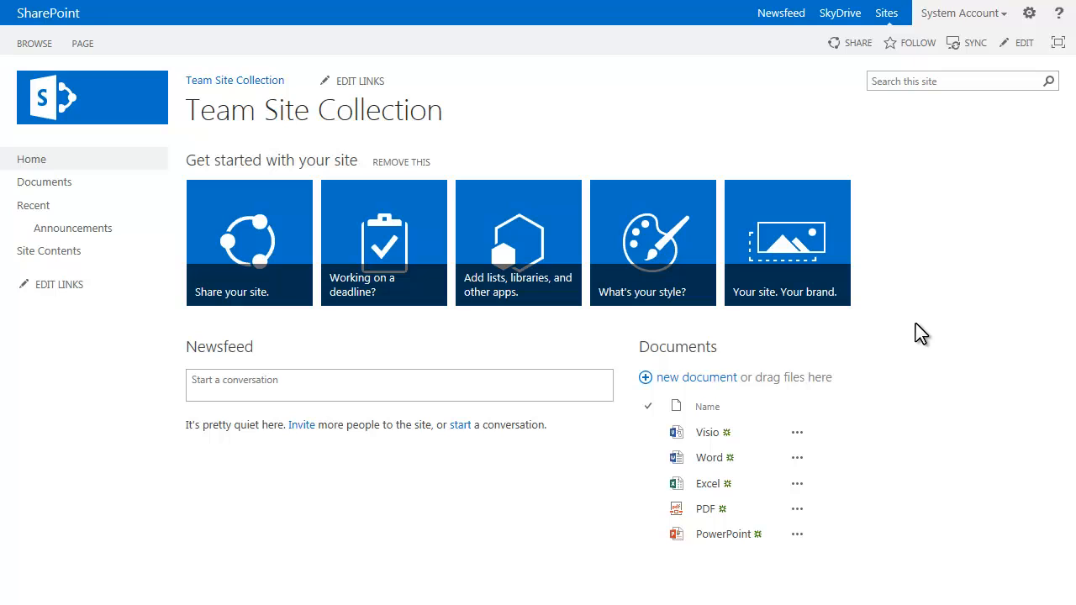
mouse_move(965, 231)
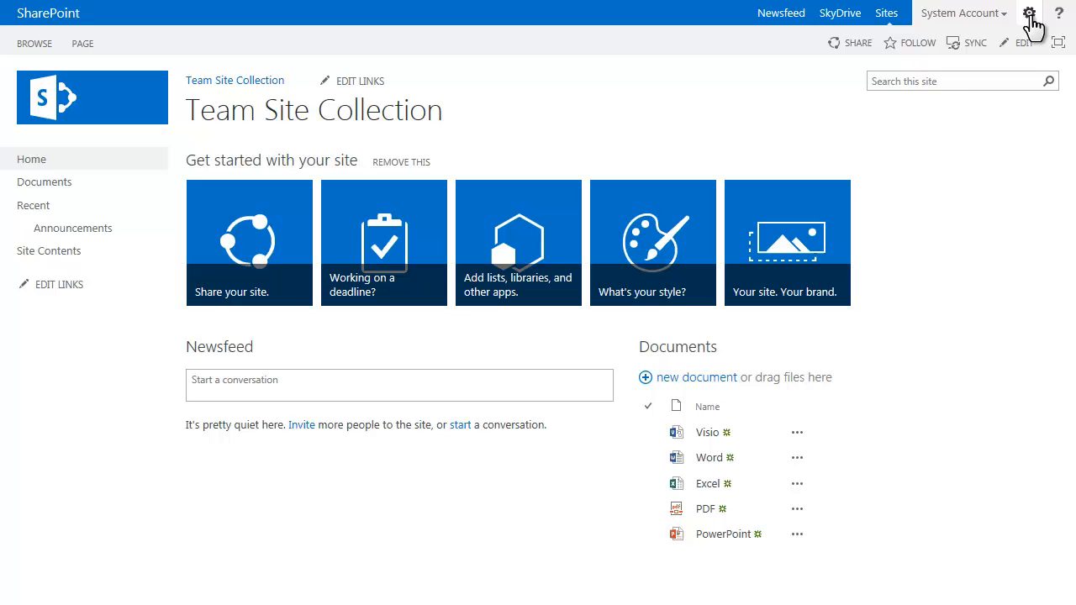
Open Site settings > Quick Launch, then open and cancel a New Navigation Link form.
click(1029, 13)
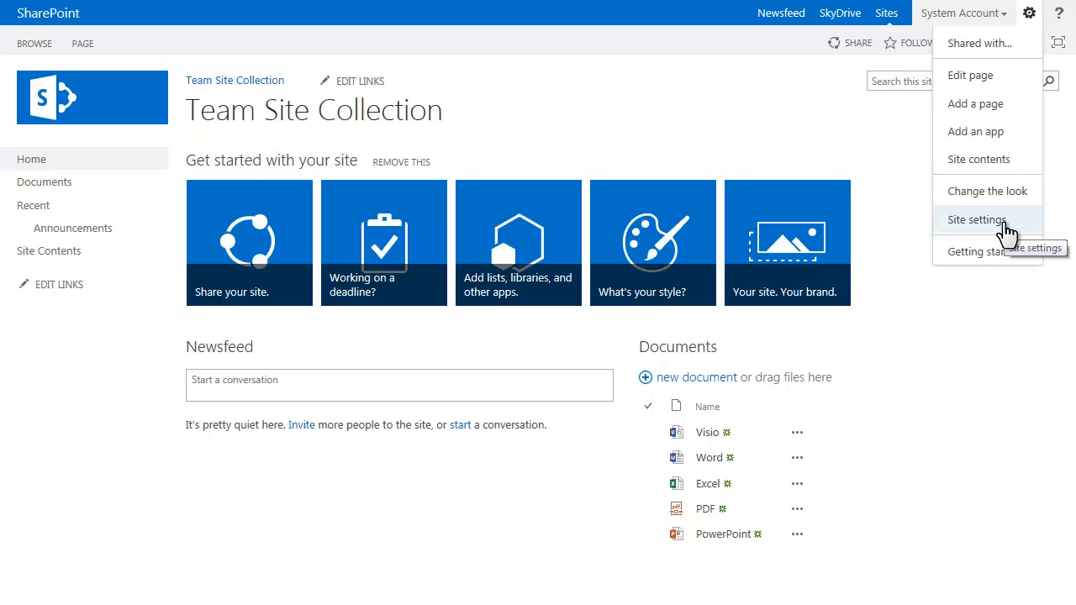
click(977, 219)
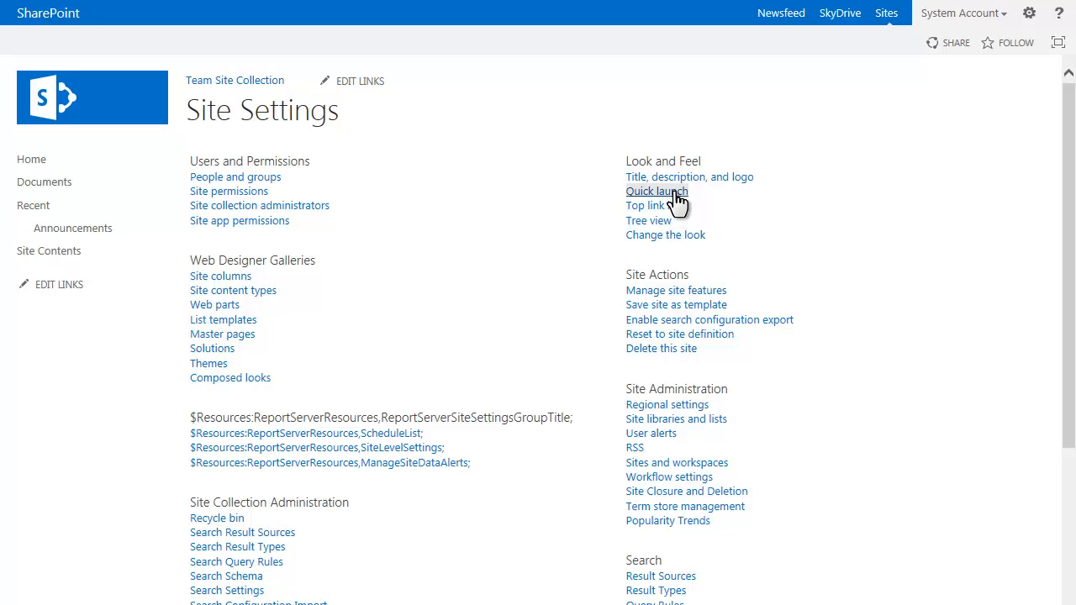
click(657, 191)
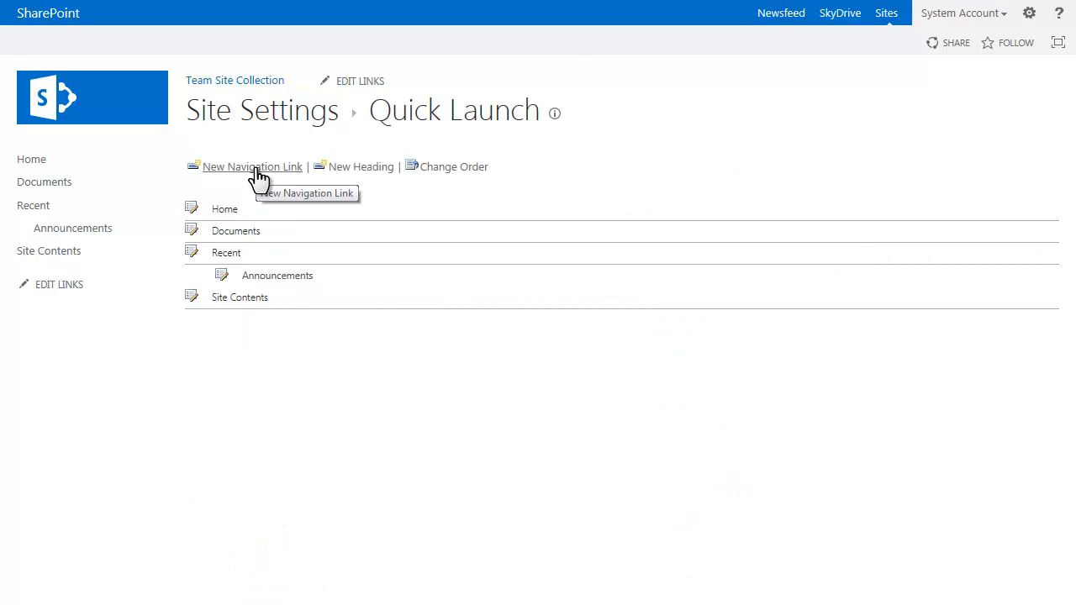
click(251, 166)
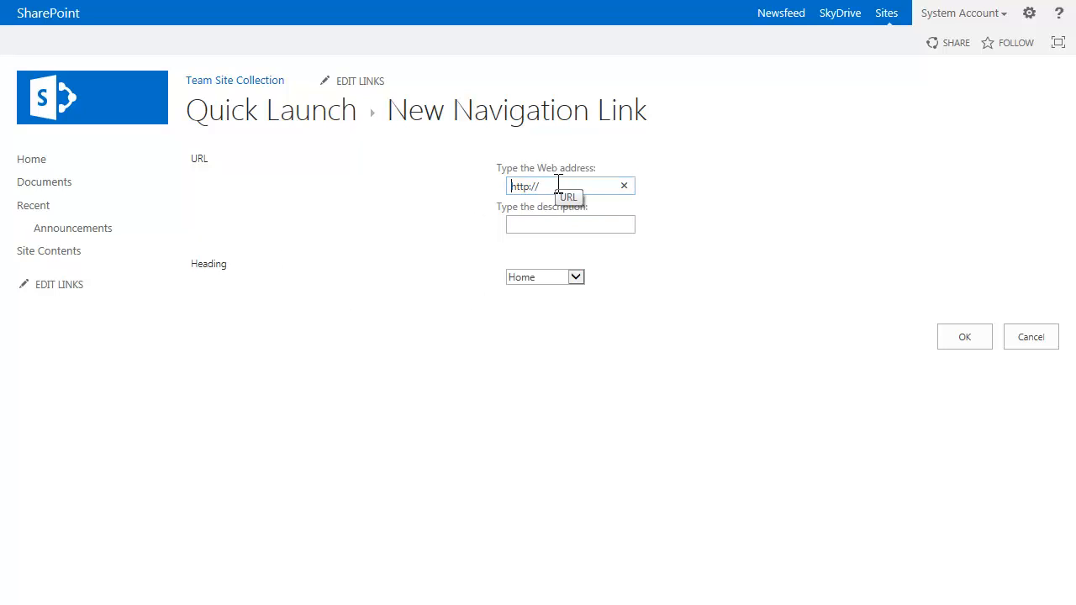
mouse_move(554, 301)
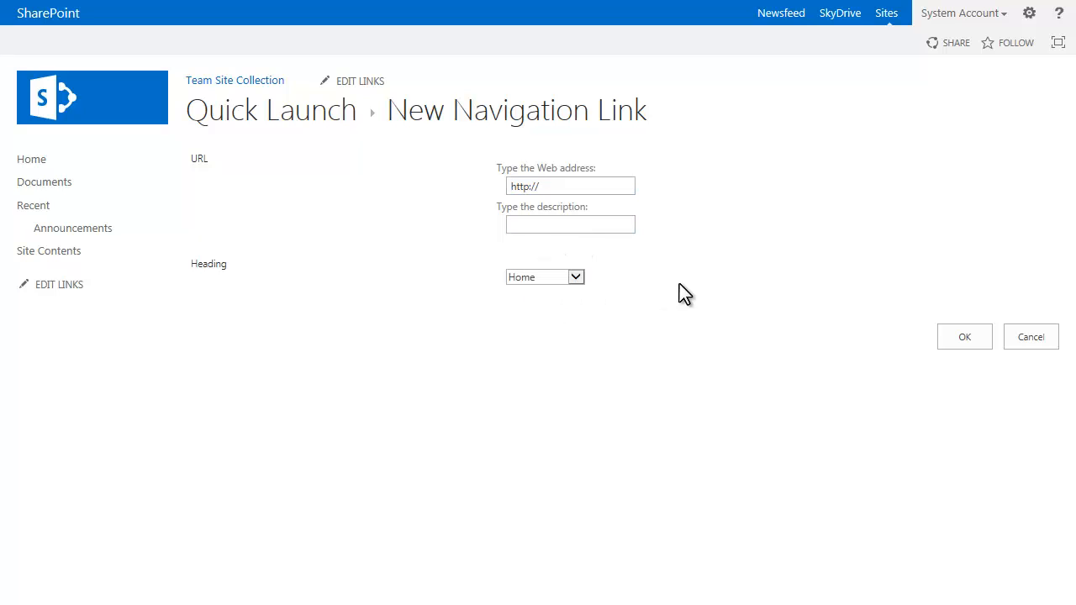
click(1031, 337)
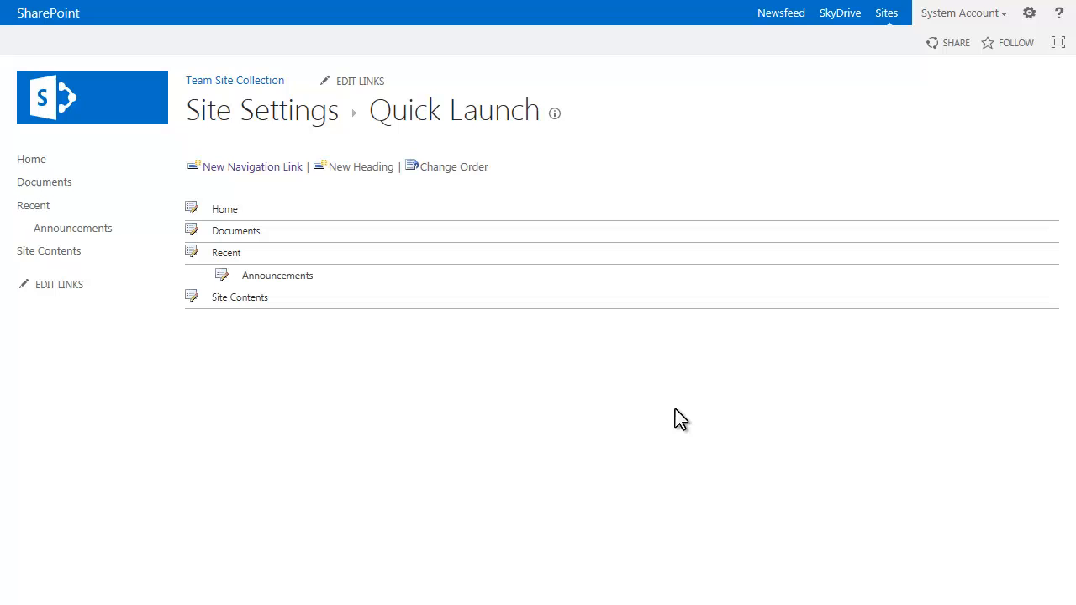
mouse_move(252, 131)
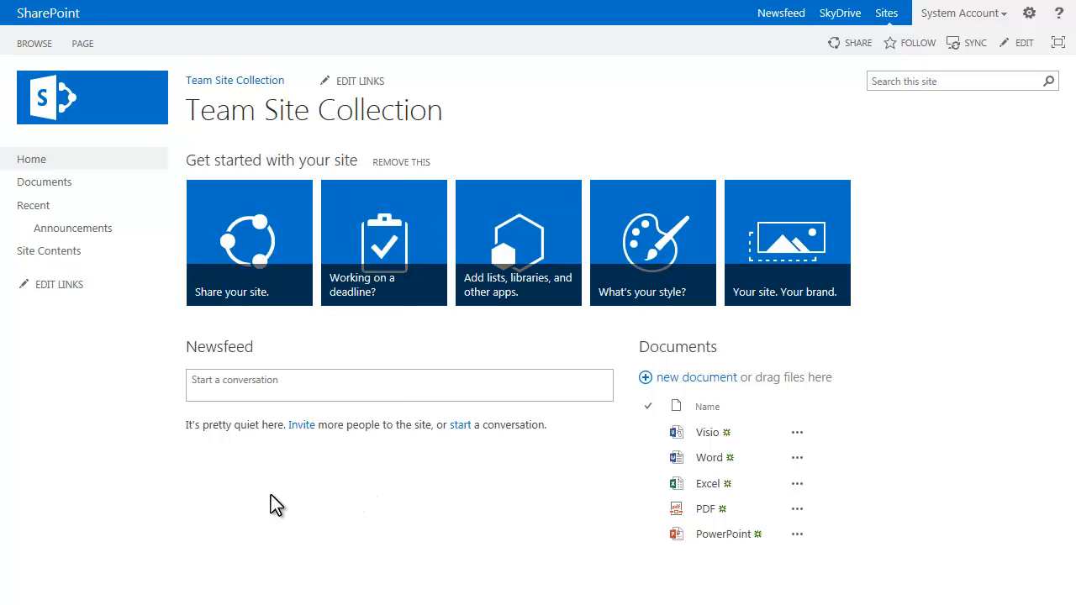
mouse_move(59, 284)
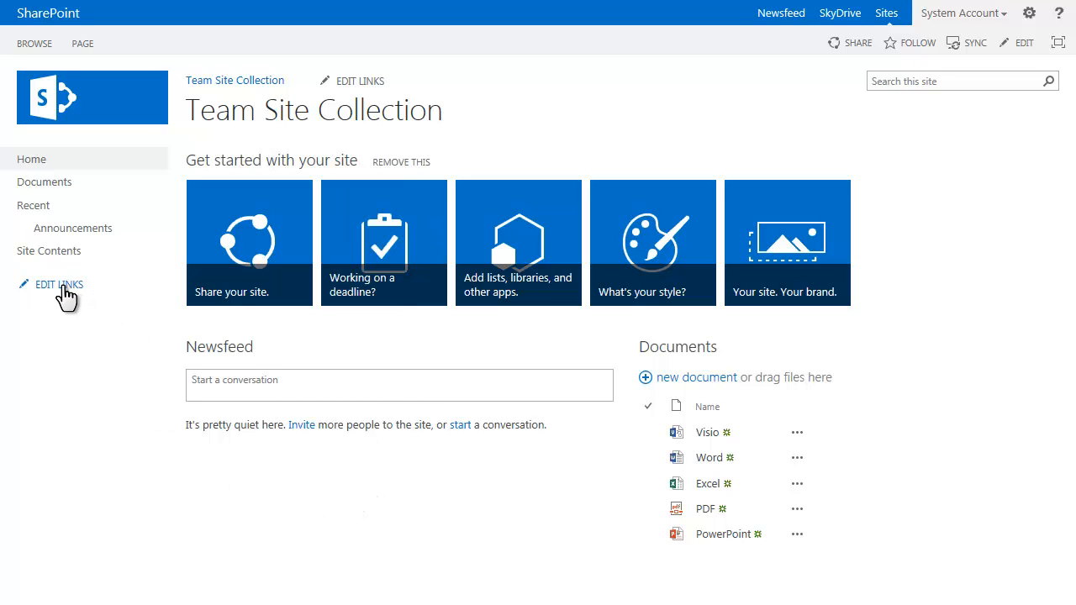
Turn on inline EDIT LINKS for Quick Launch, then cancel the Add a link dialog.
click(59, 284)
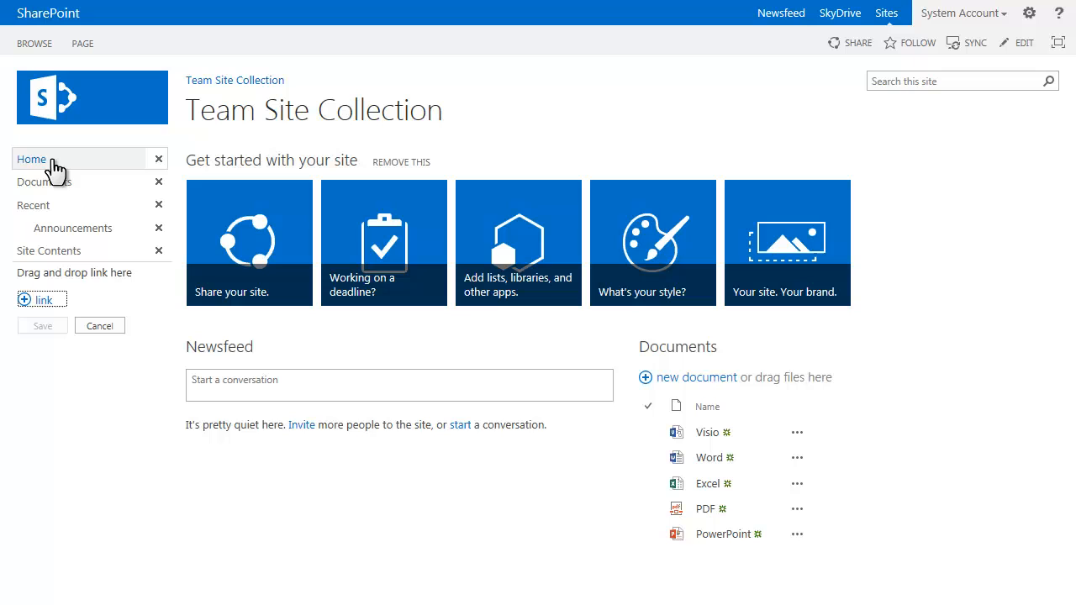
click(43, 300)
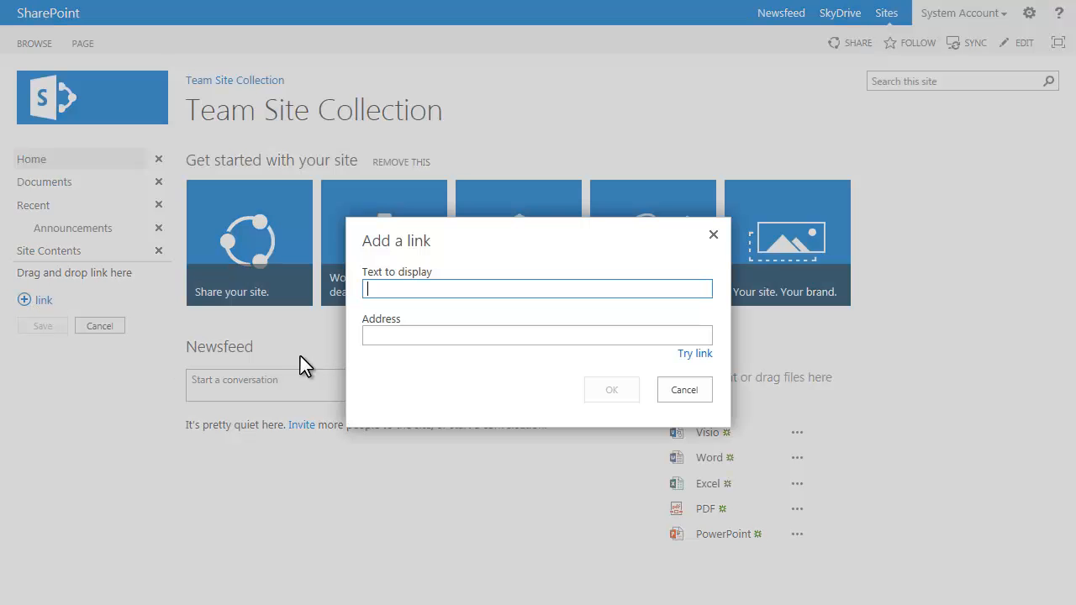
mouse_move(682, 432)
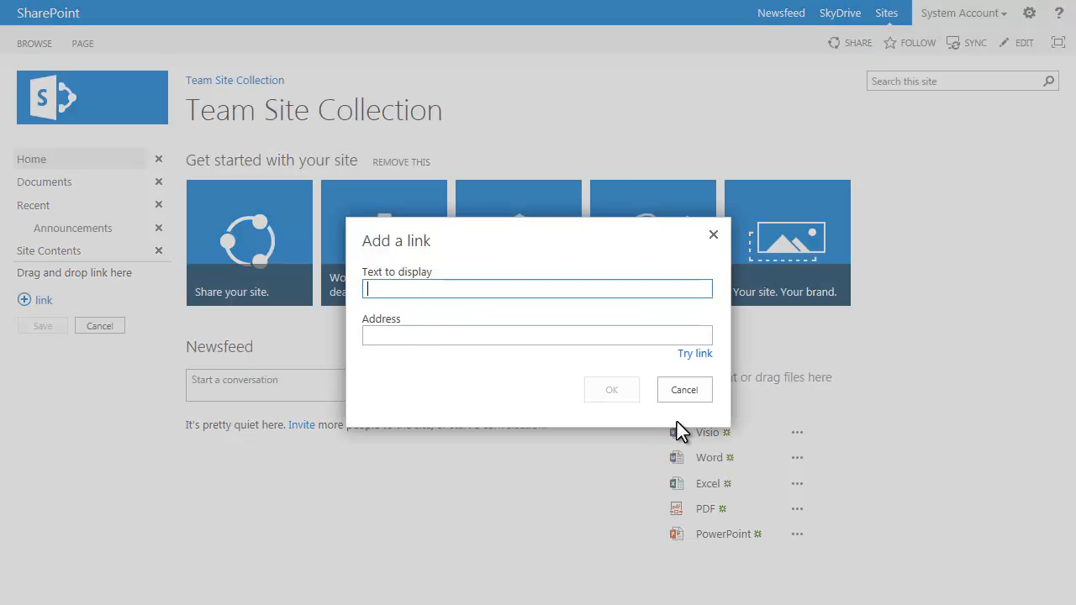
click(685, 389)
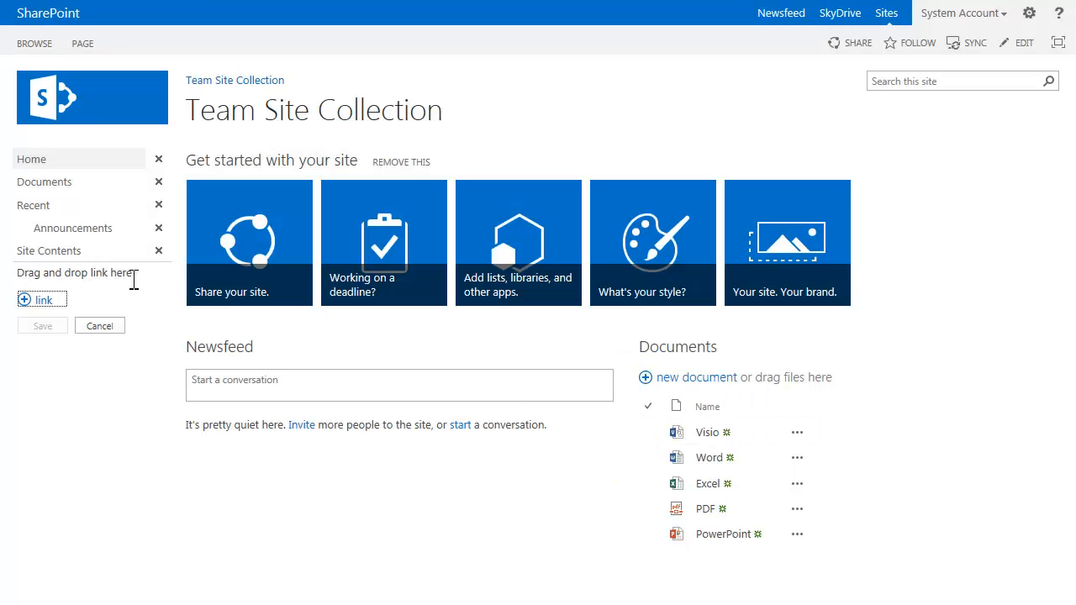
mouse_move(606, 465)
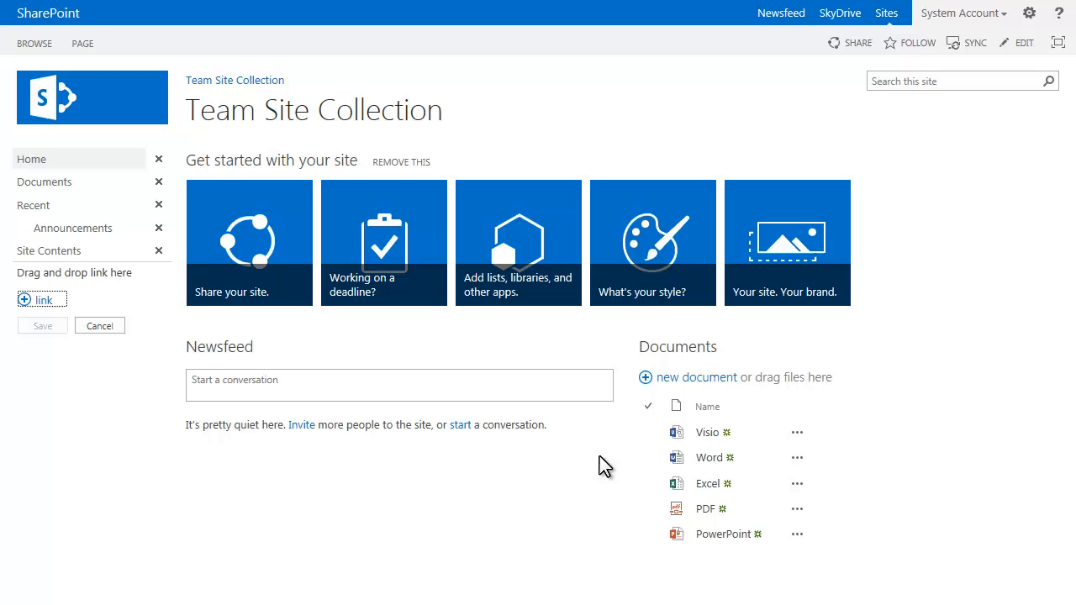
mouse_move(713, 432)
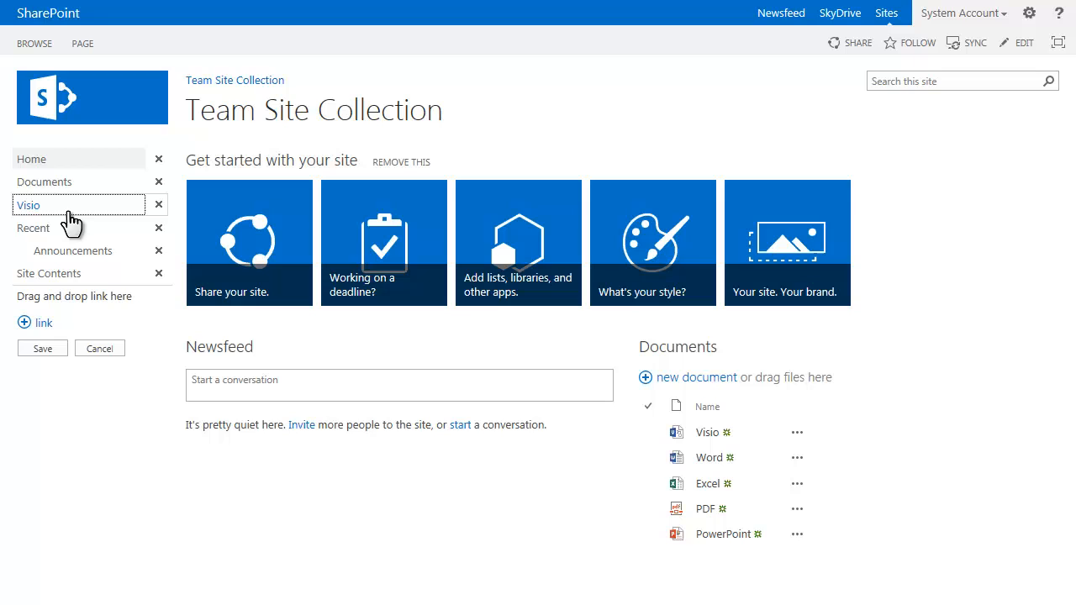
mouse_move(53, 226)
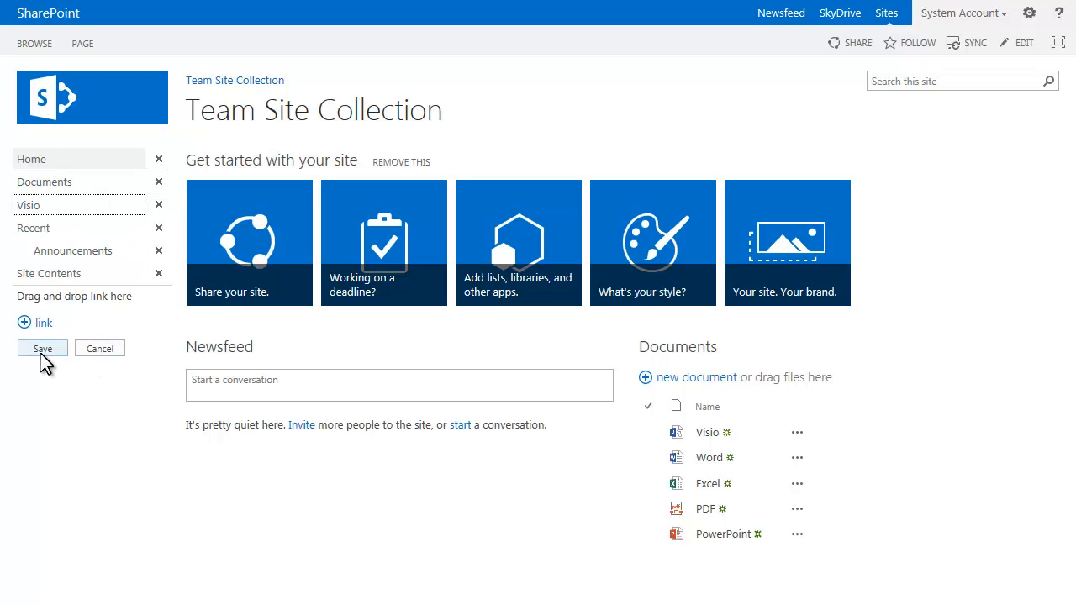
Save the Quick Launch with the Visio link placed below Documents.
click(42, 348)
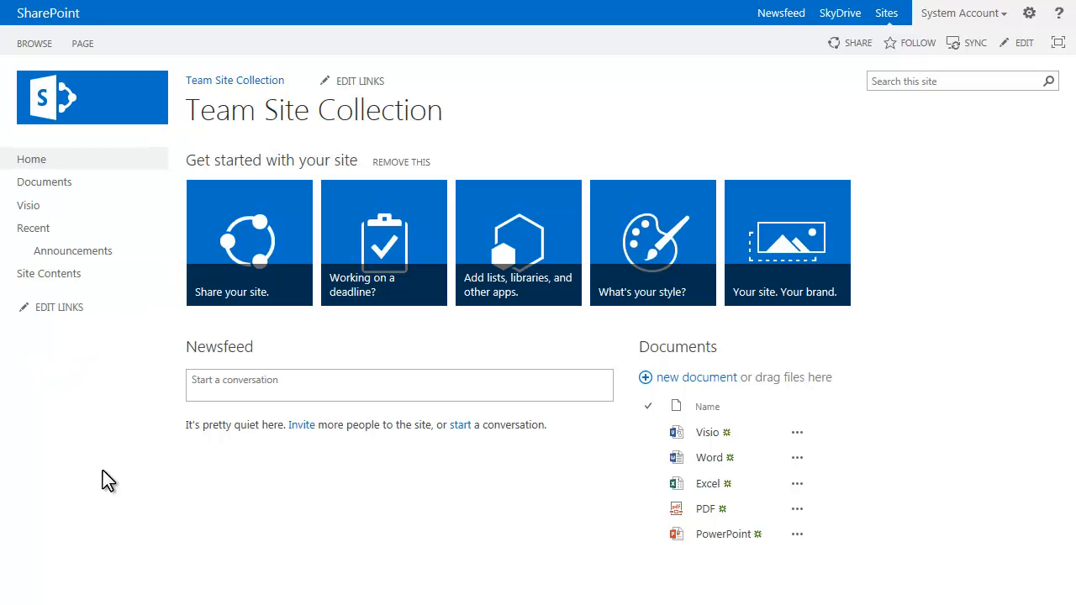
mouse_move(294, 328)
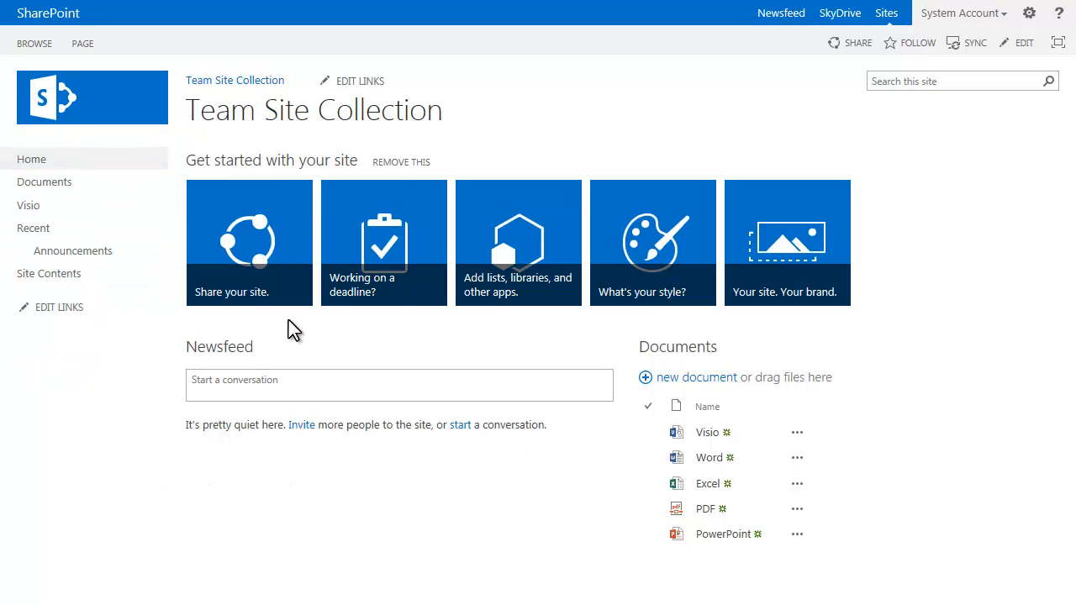
mouse_move(48, 274)
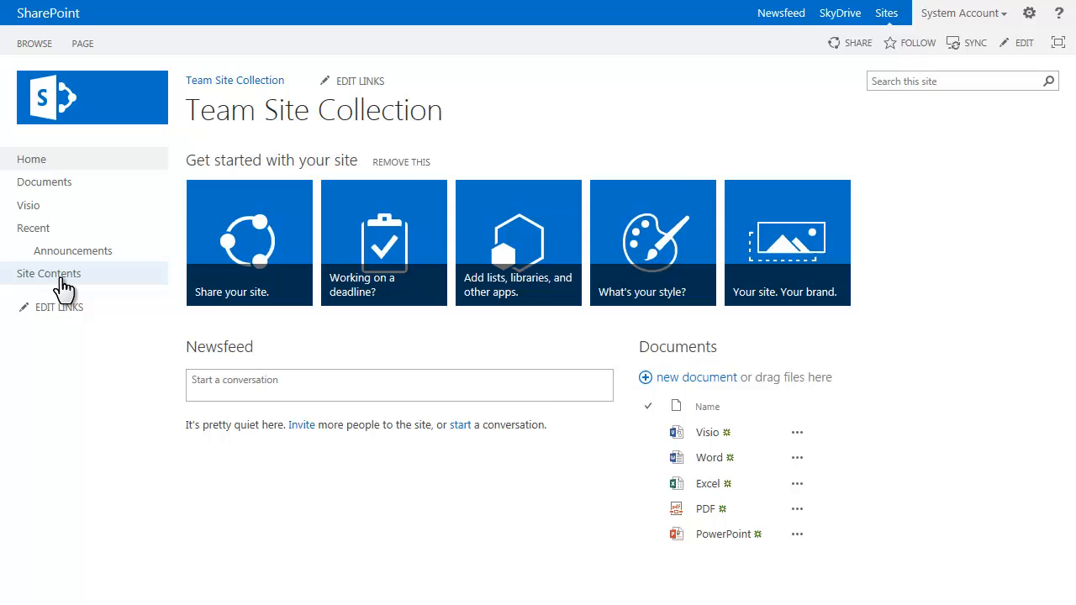
From Site Contents, save Quick Launch with the Announcements link below Home.
click(47, 273)
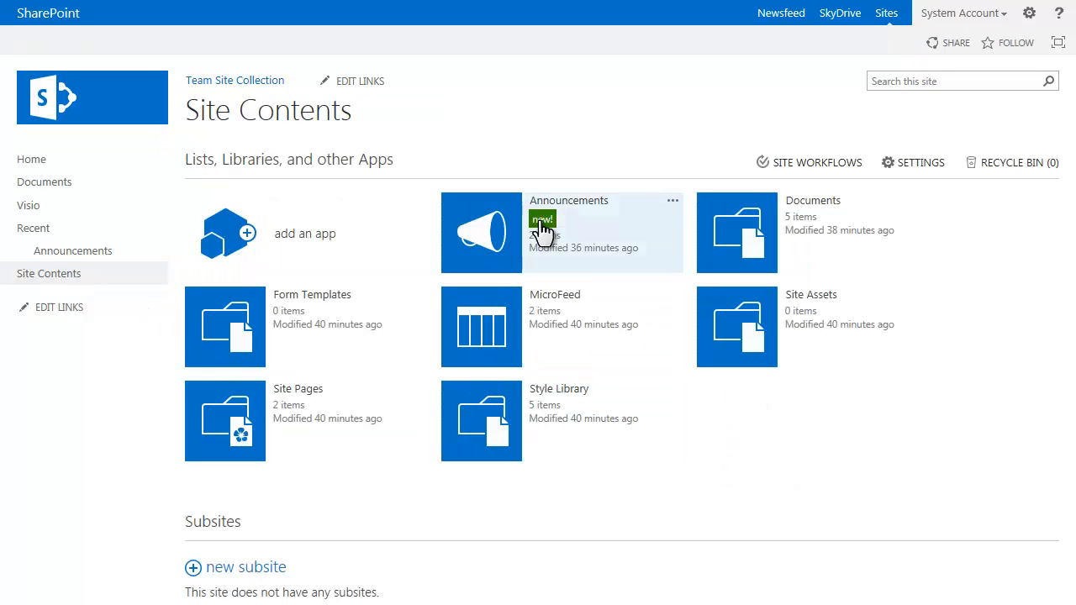
mouse_move(480, 229)
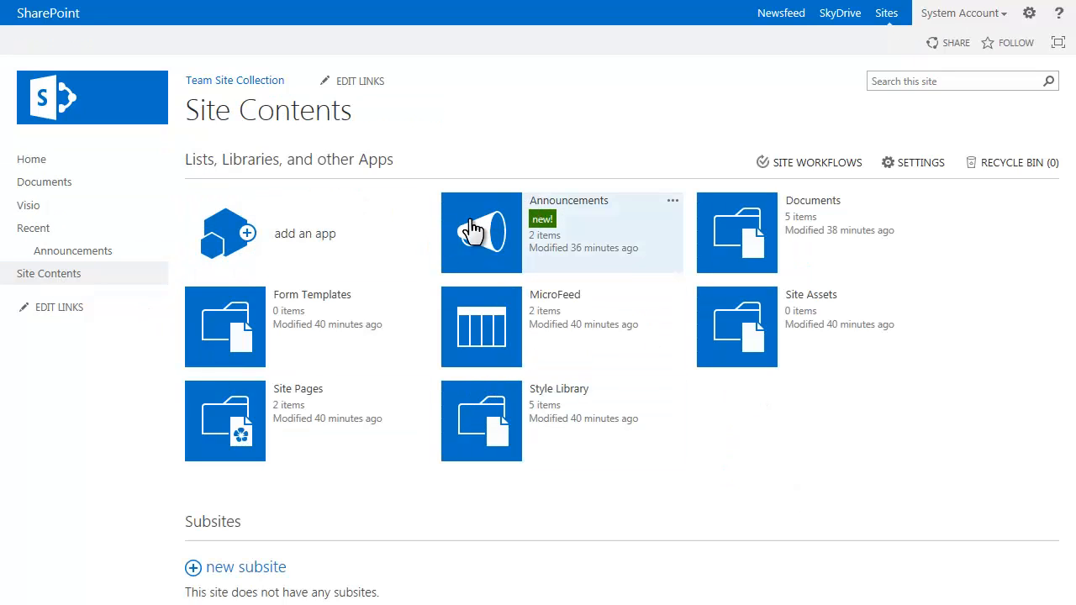
mouse_move(551, 217)
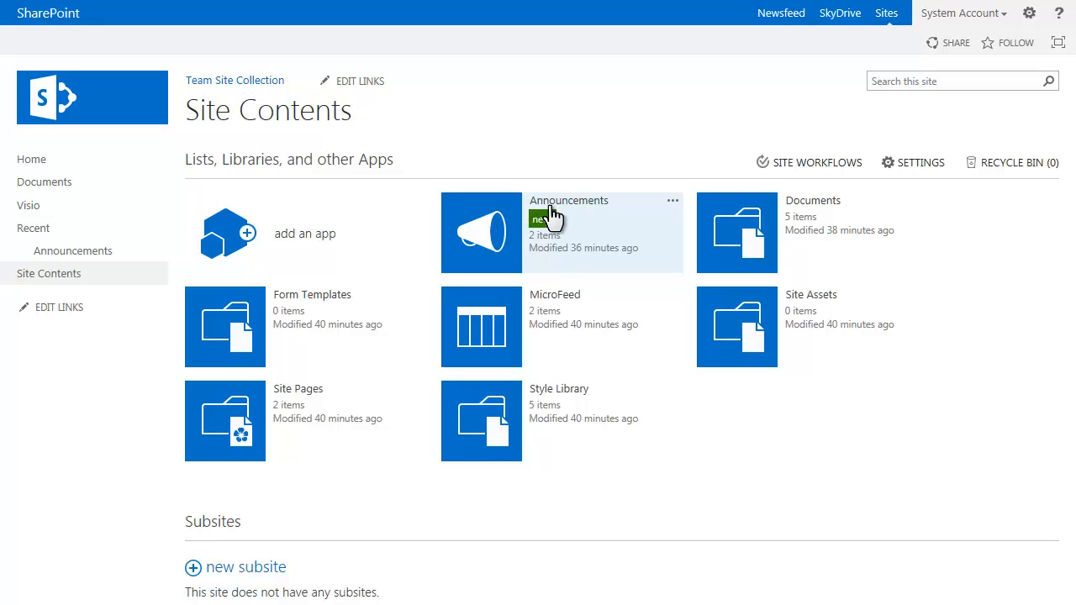
mouse_move(490, 229)
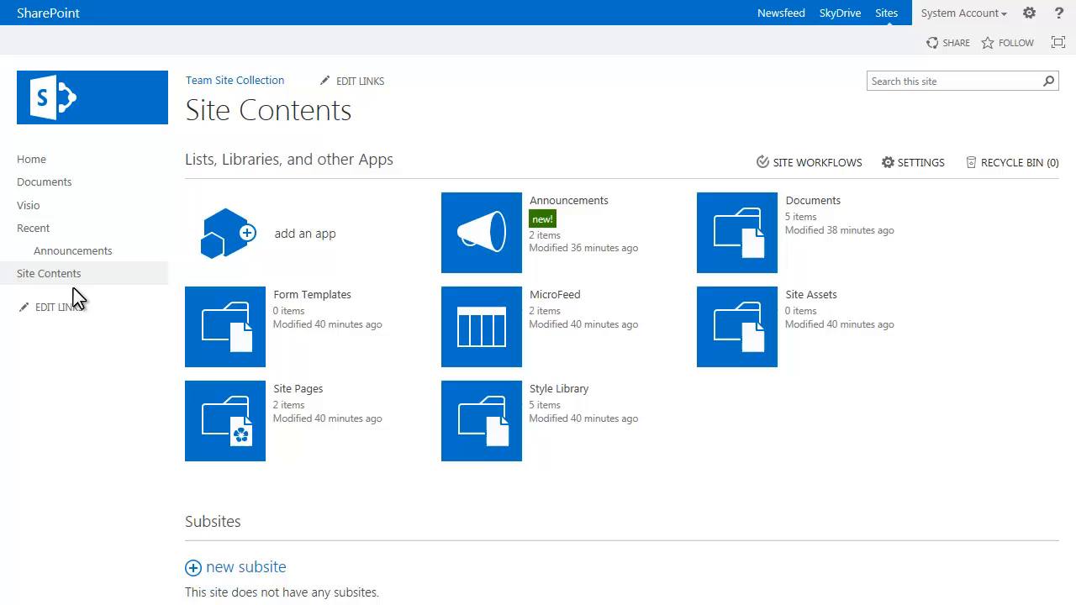
mouse_move(59, 307)
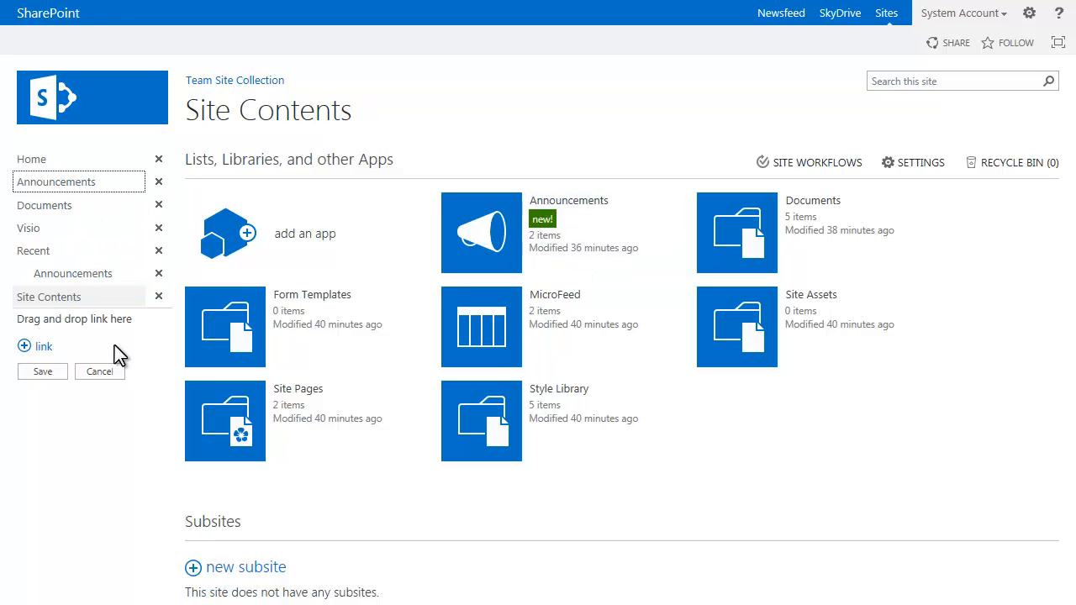
mouse_move(31, 159)
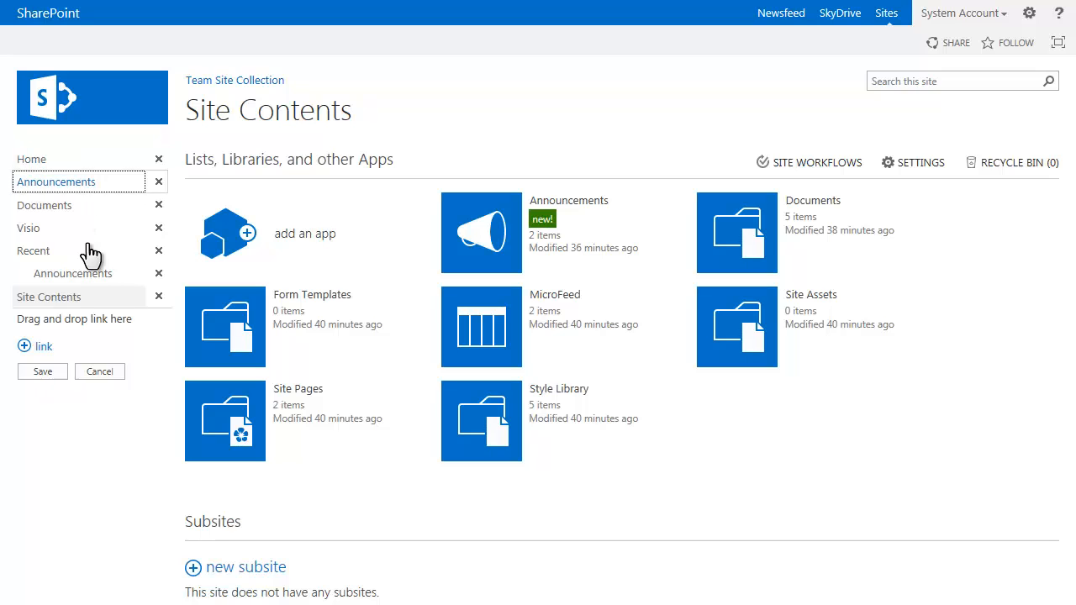
mouse_move(100, 366)
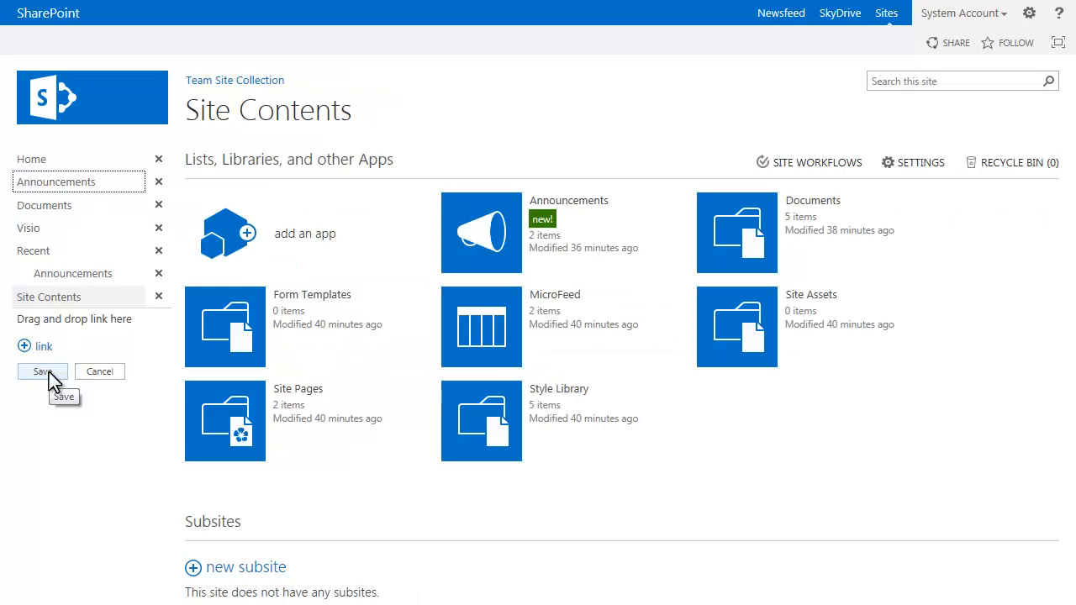
click(42, 372)
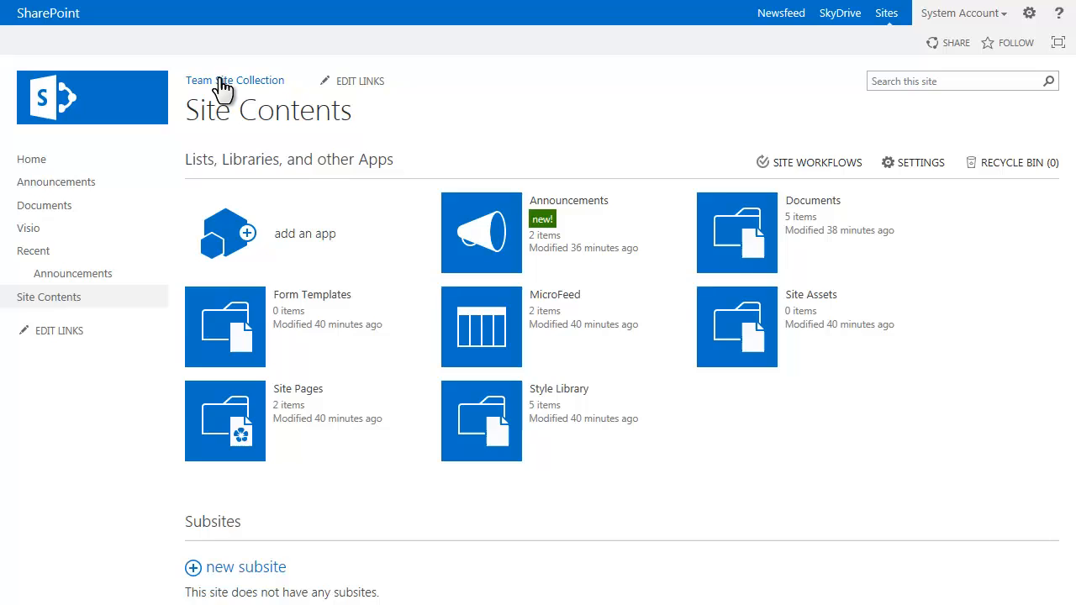
Open the Announcements list and save Item 2 as a Quick Launch link under Announcements.
click(234, 80)
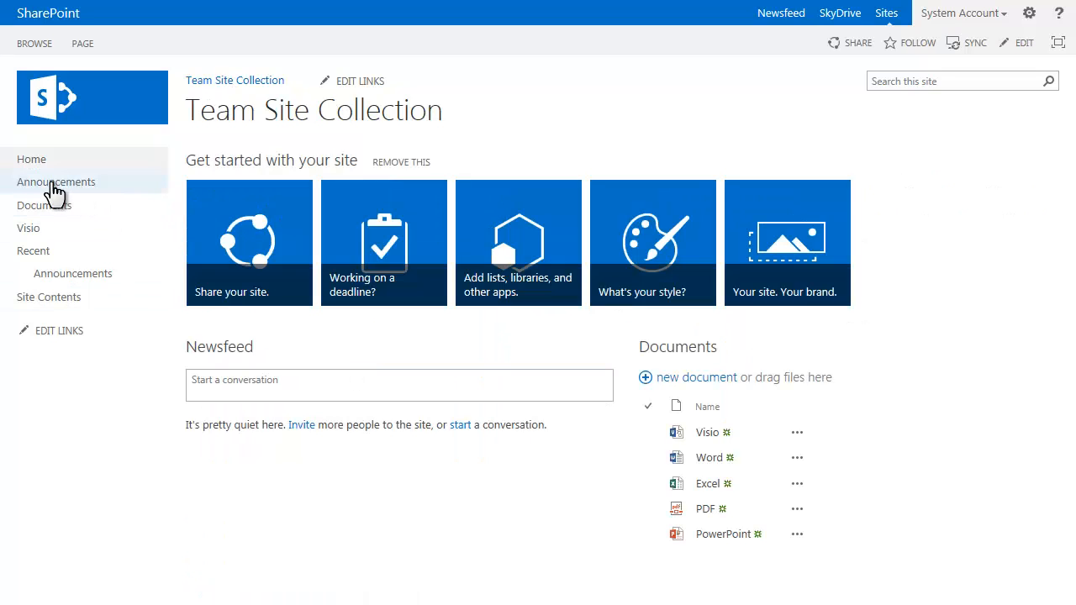
click(57, 182)
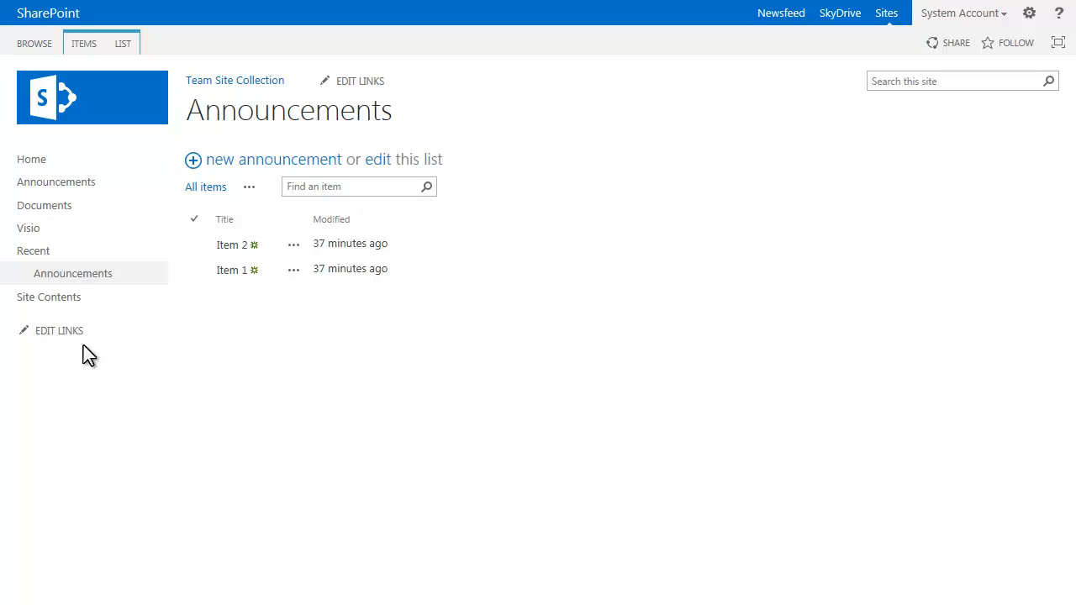
mouse_move(233, 308)
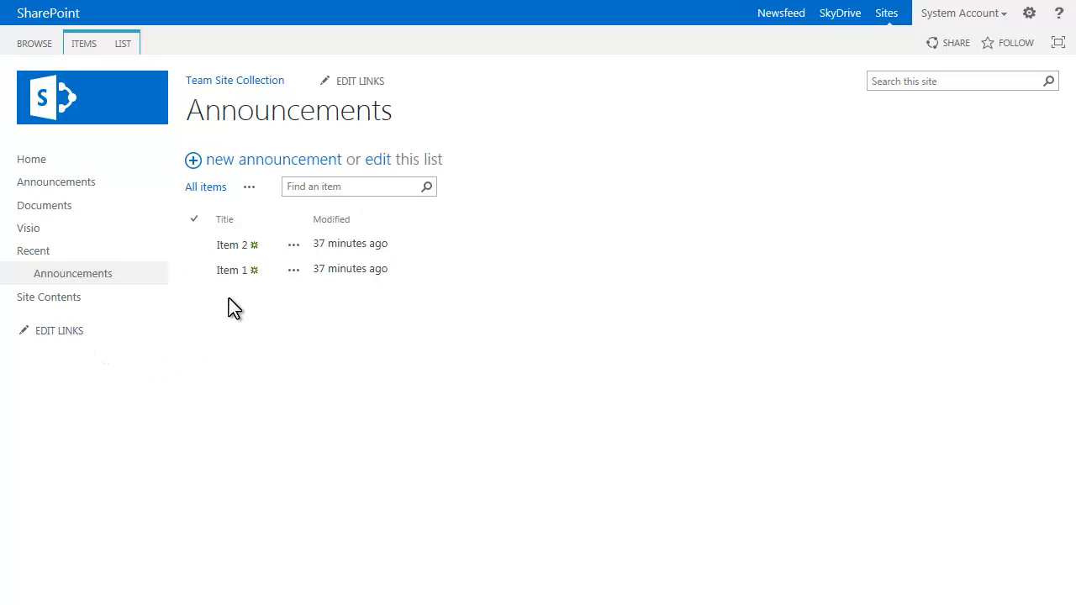
mouse_move(59, 331)
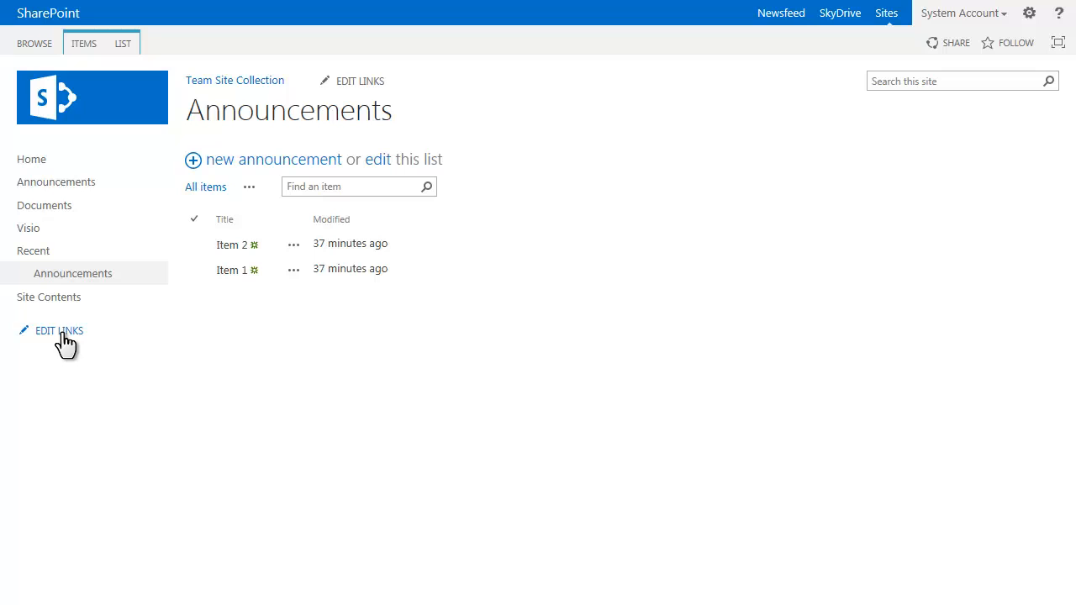
click(59, 331)
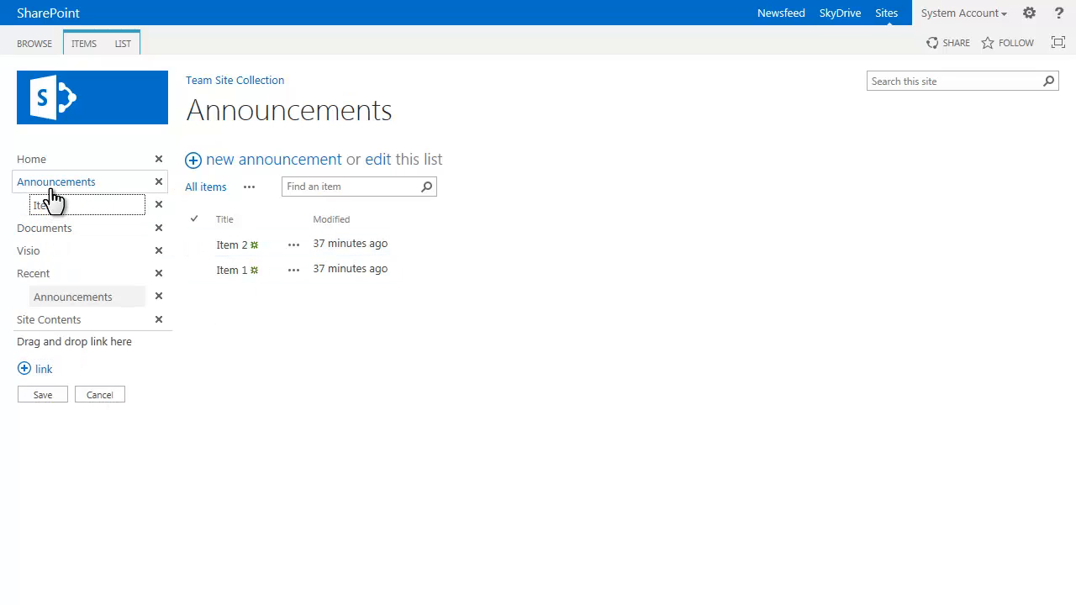
click(99, 395)
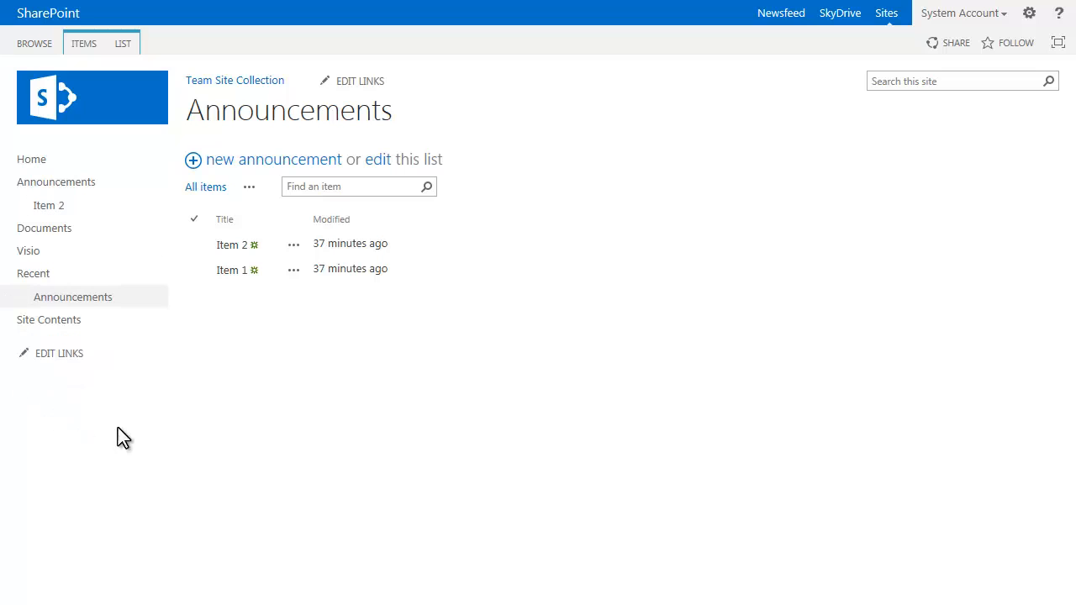
mouse_move(210, 89)
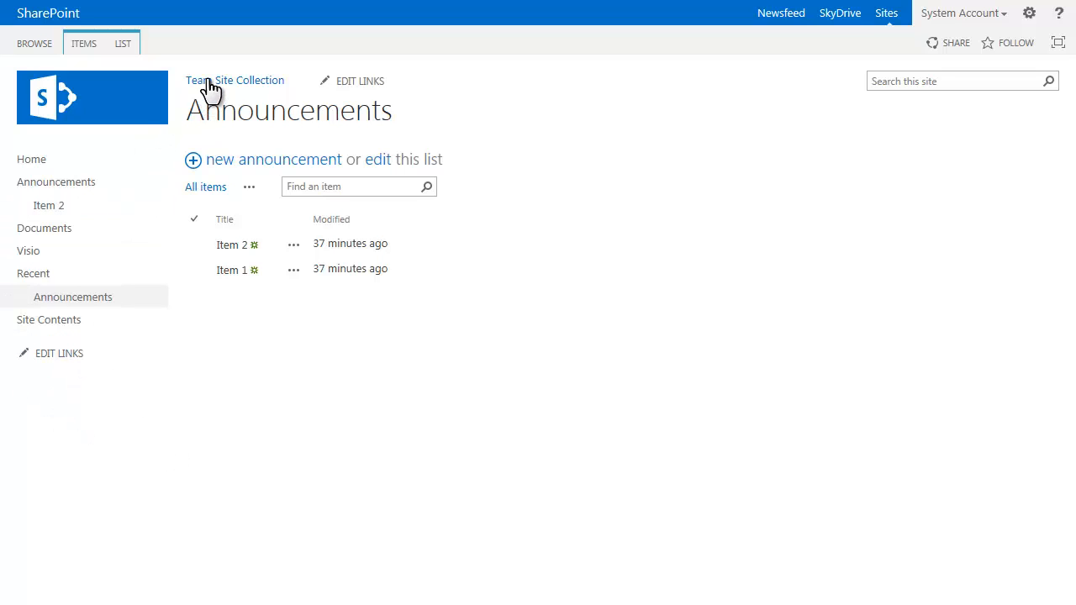
From the home page, open Item 2 through its new link, then close it.
click(235, 80)
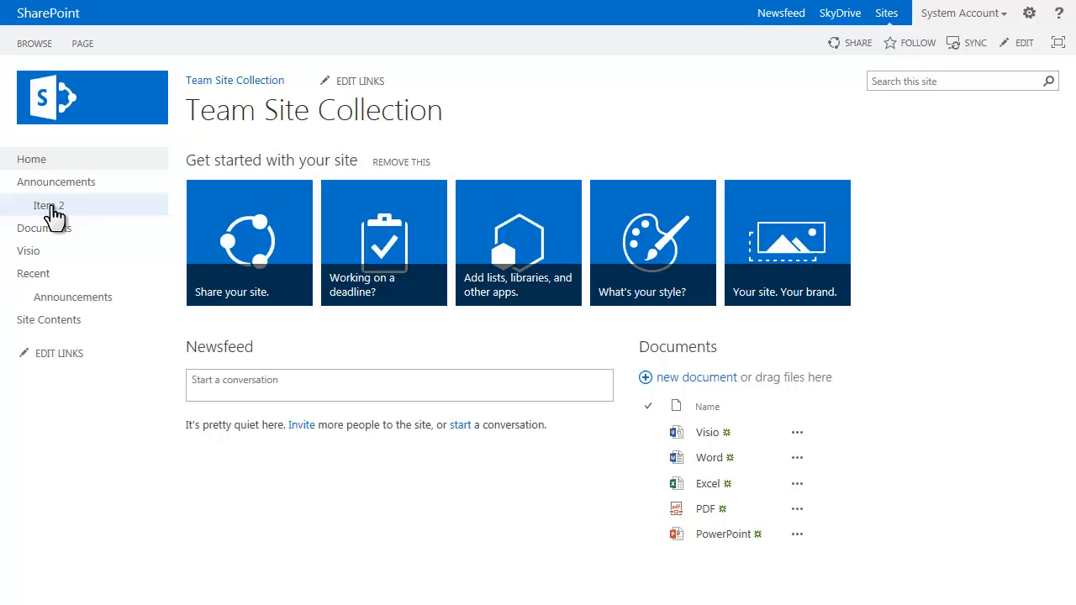
click(48, 205)
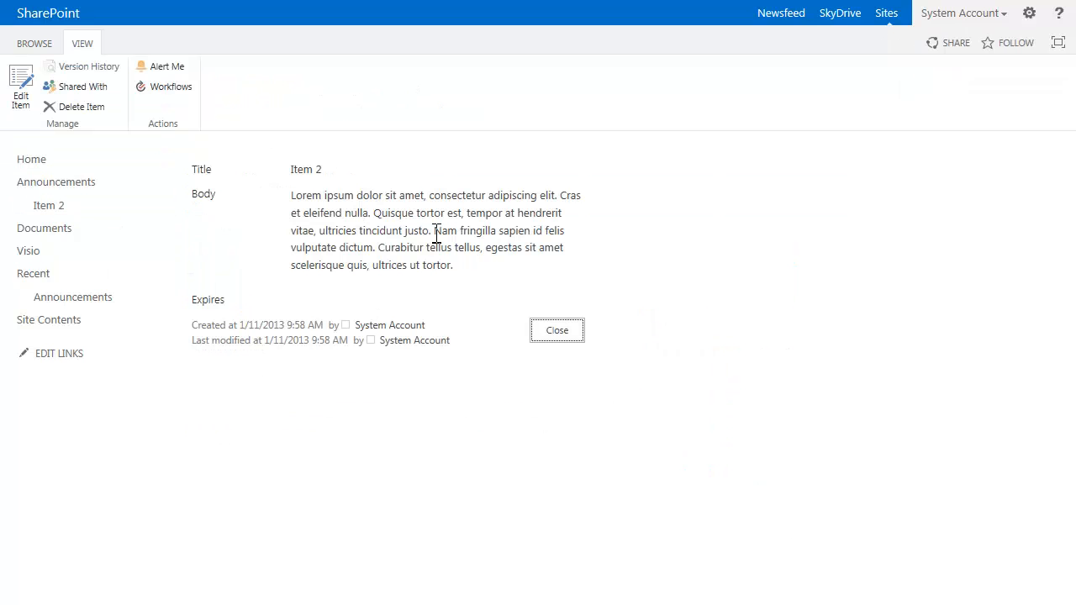
mouse_move(374, 227)
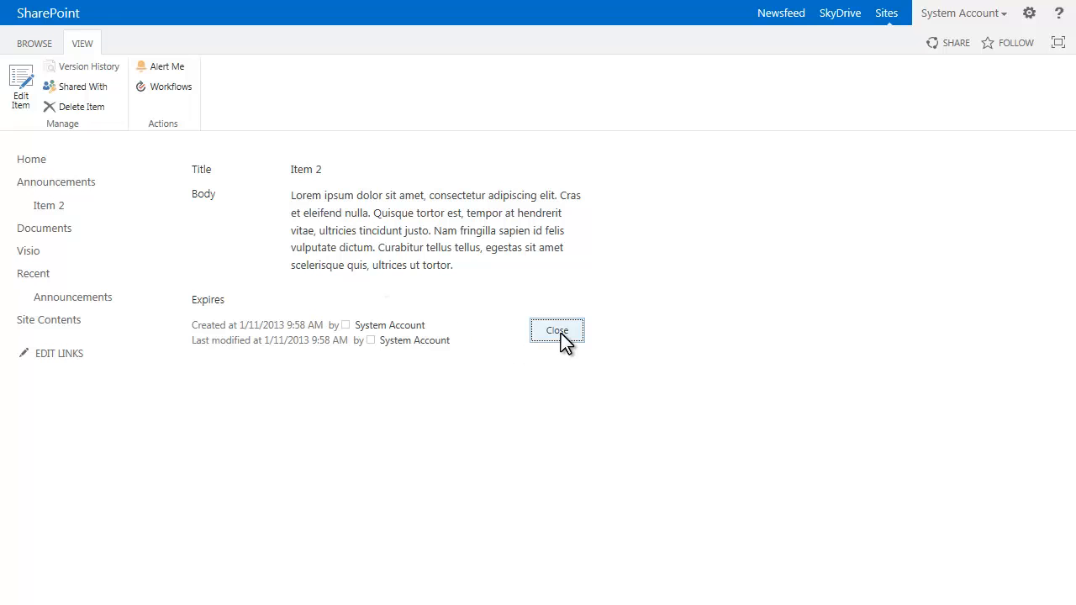
click(558, 330)
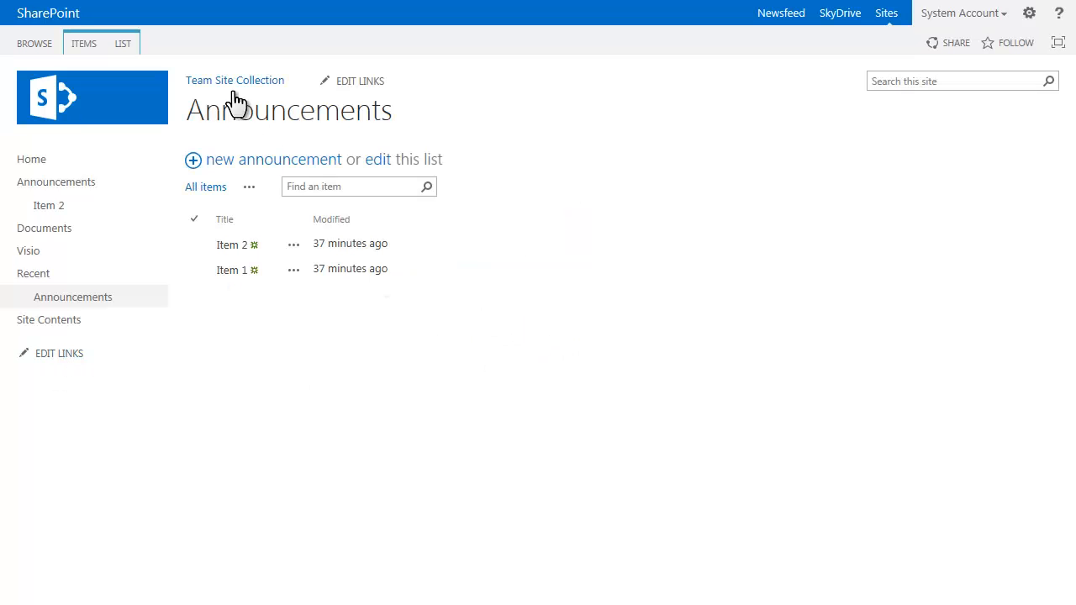
mouse_move(160, 292)
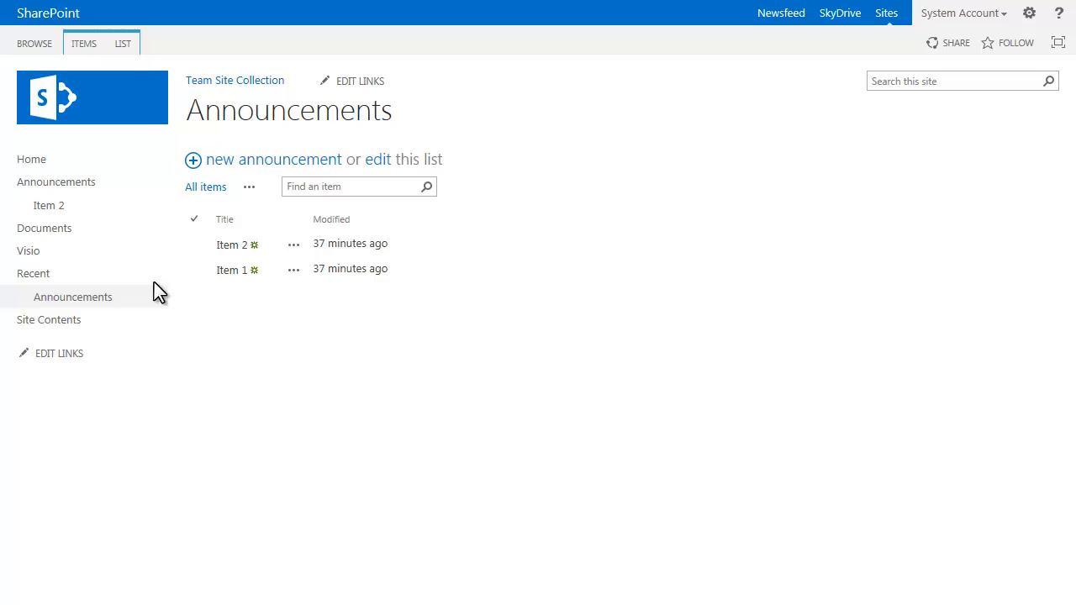
mouse_move(49, 320)
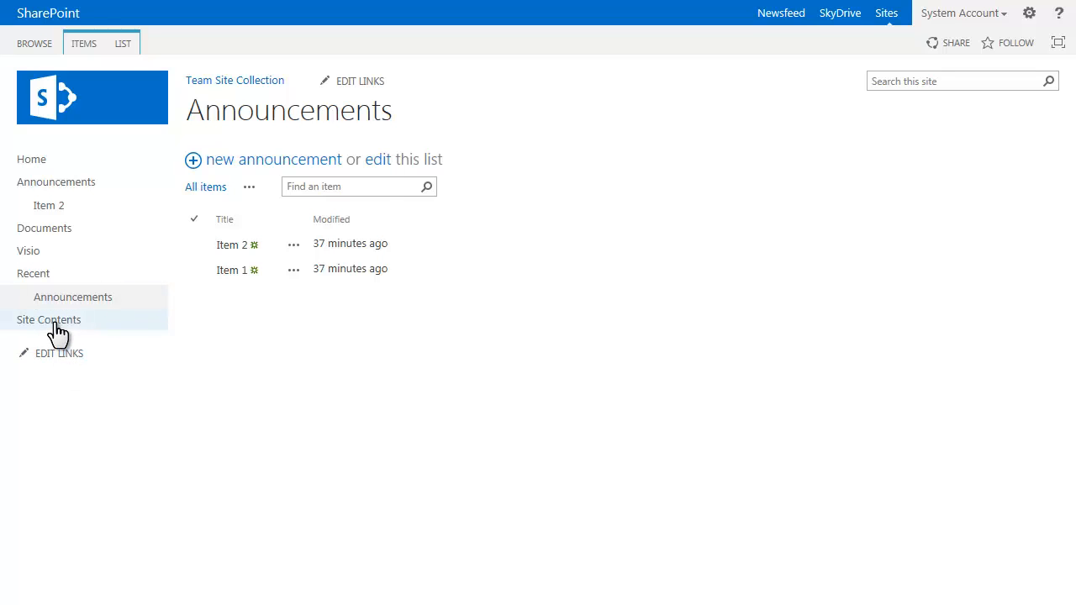
Add Documents to the top navigation beside Team Site Collection and open the library.
click(49, 320)
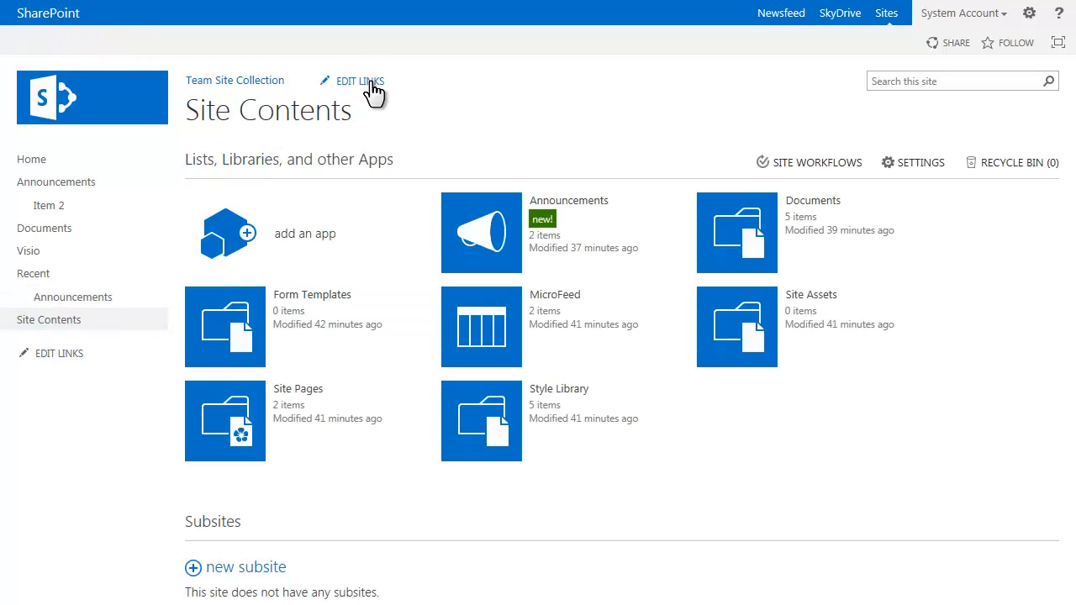
click(359, 81)
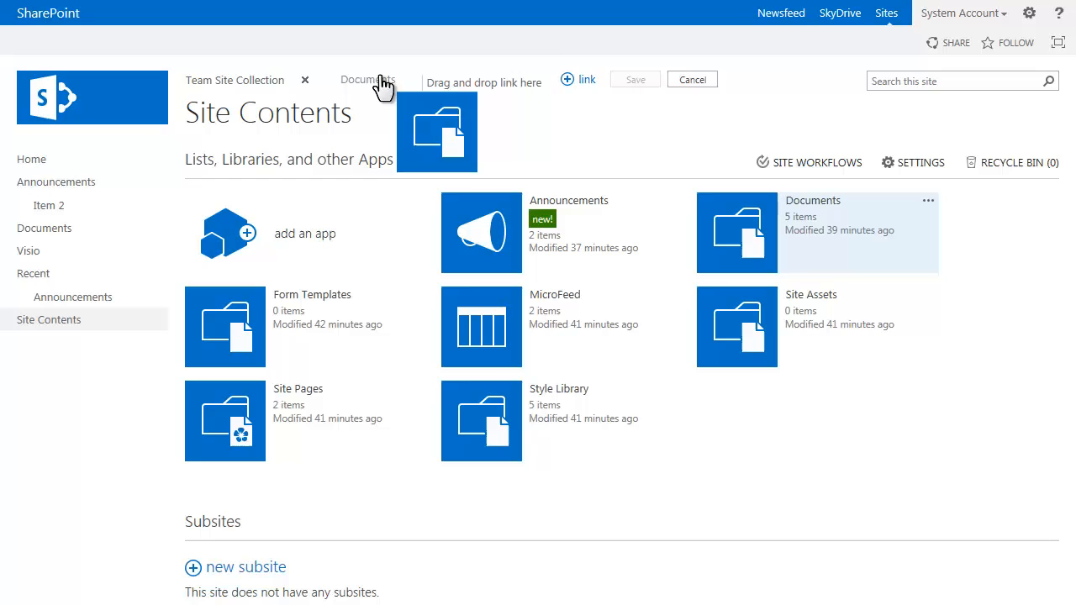
click(691, 79)
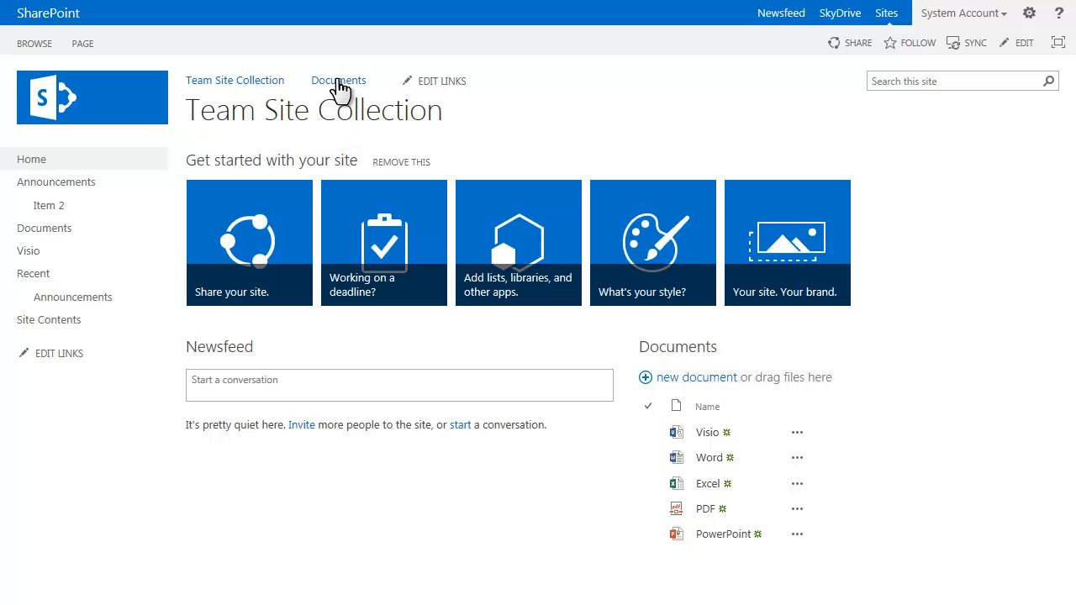
click(339, 81)
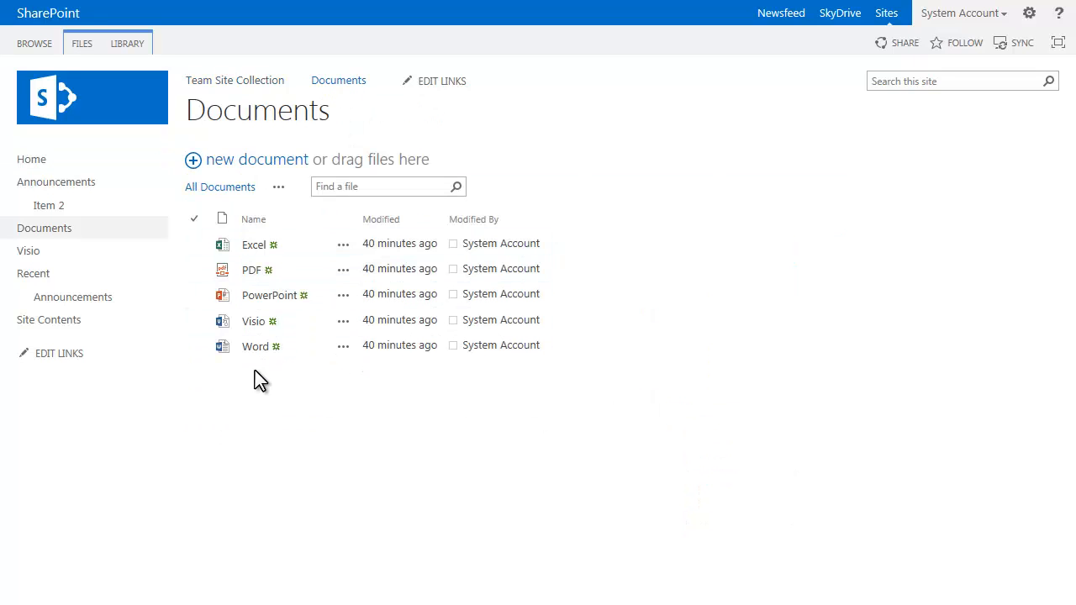
mouse_move(269, 424)
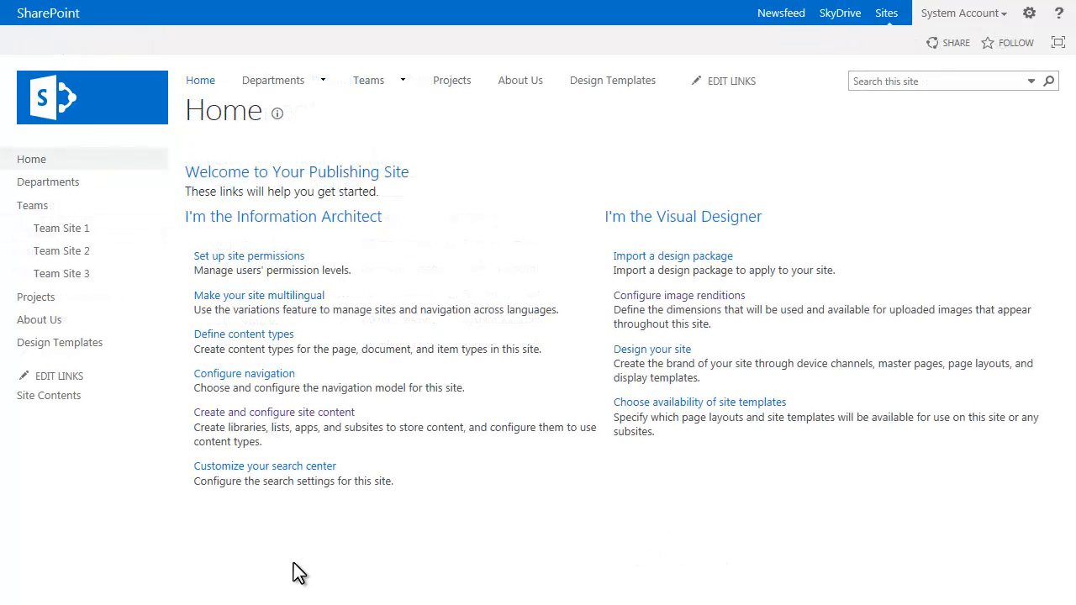
mouse_move(82, 402)
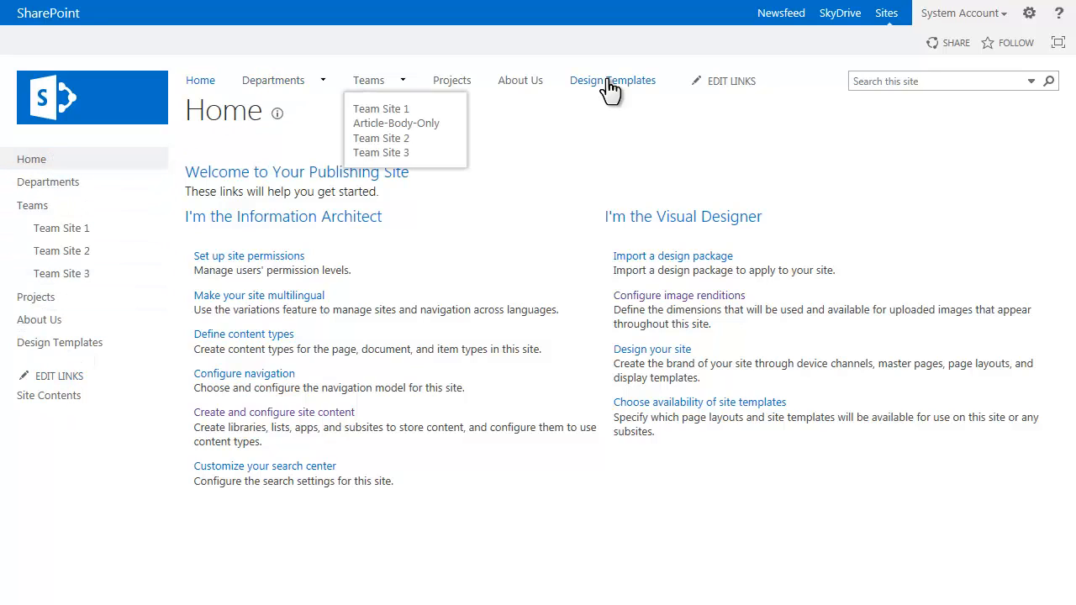
mouse_move(113, 398)
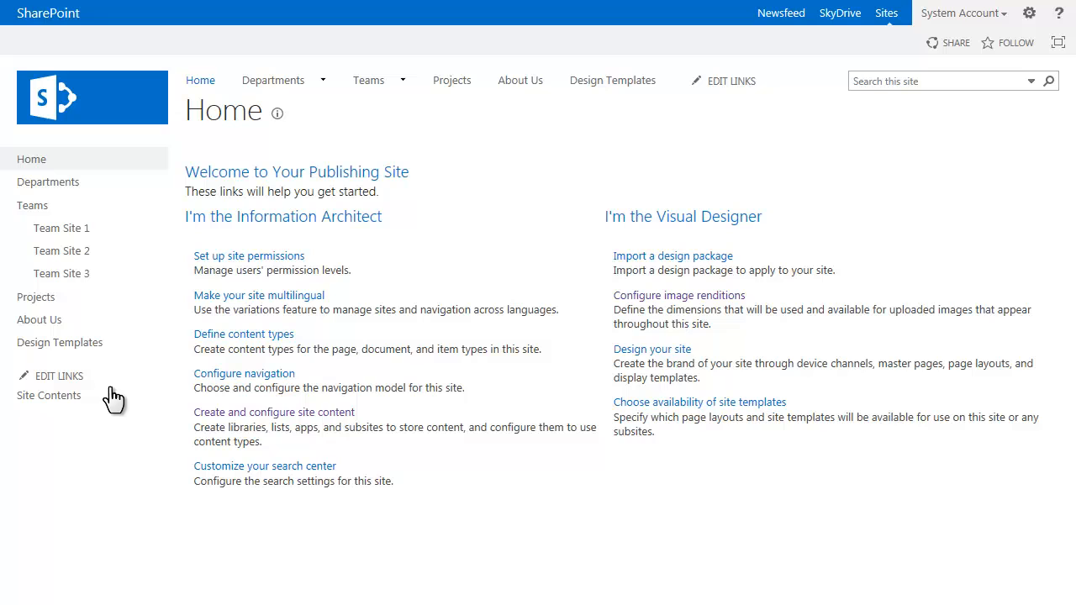
From the publishing site's contents, nest two article pages each under Departments and Teams.
click(48, 395)
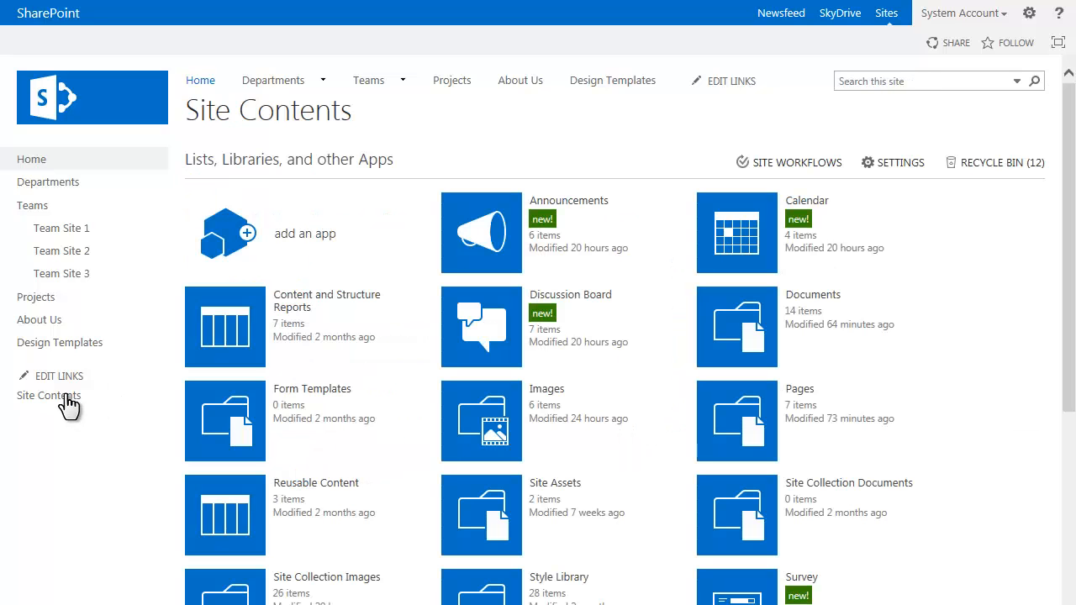
mouse_move(435, 478)
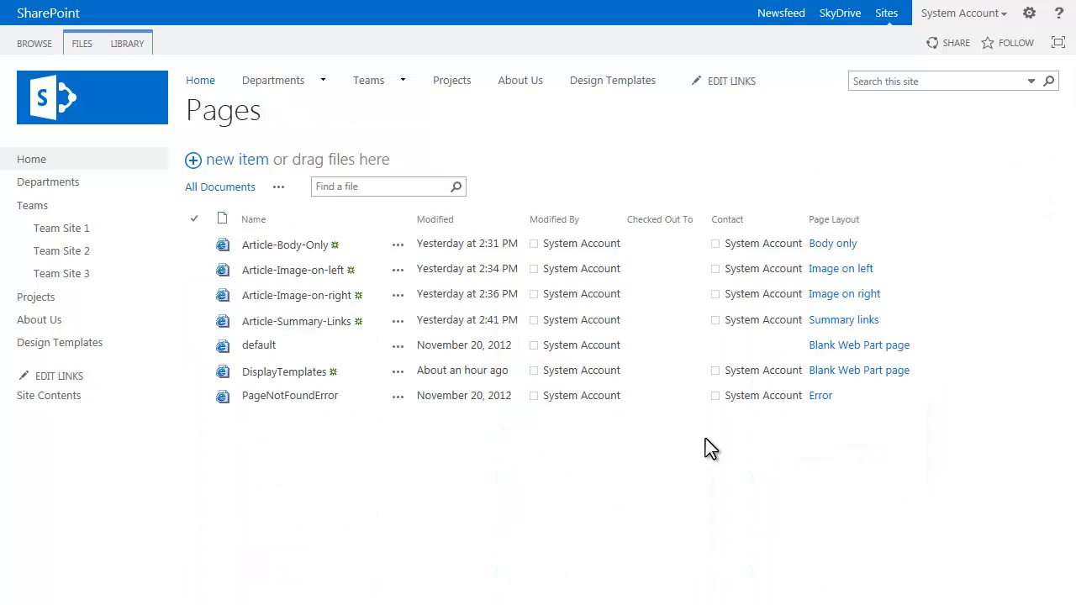
mouse_move(36, 297)
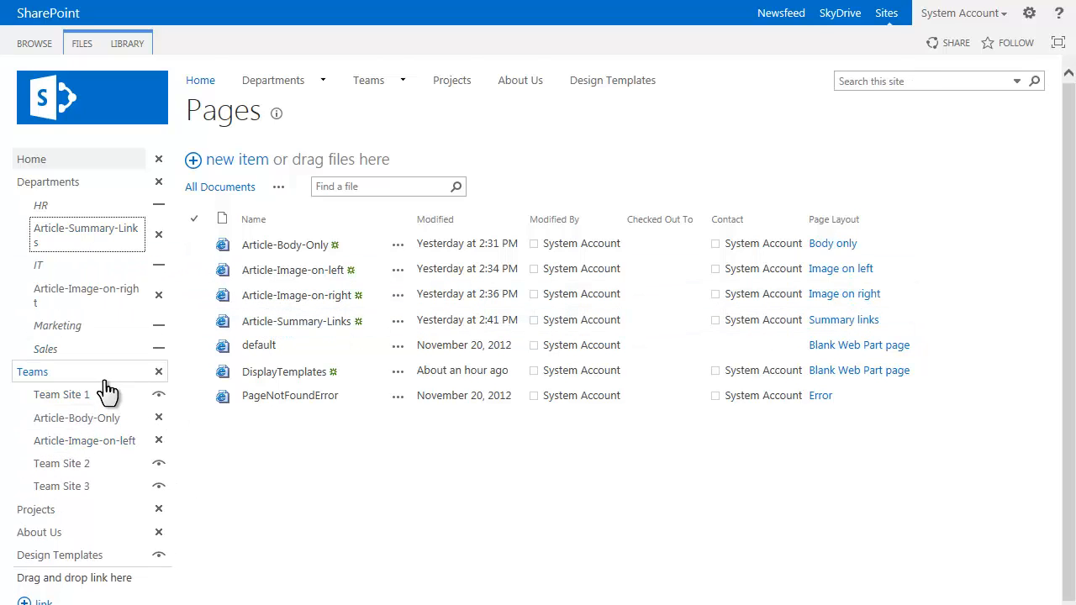
scroll(down, 3)
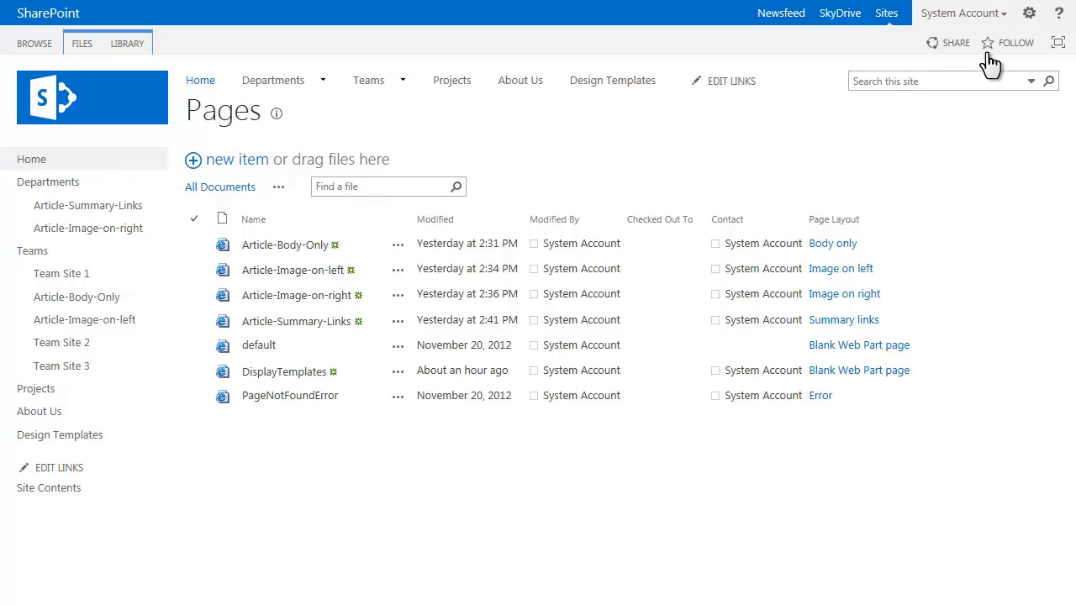
mouse_move(1030, 13)
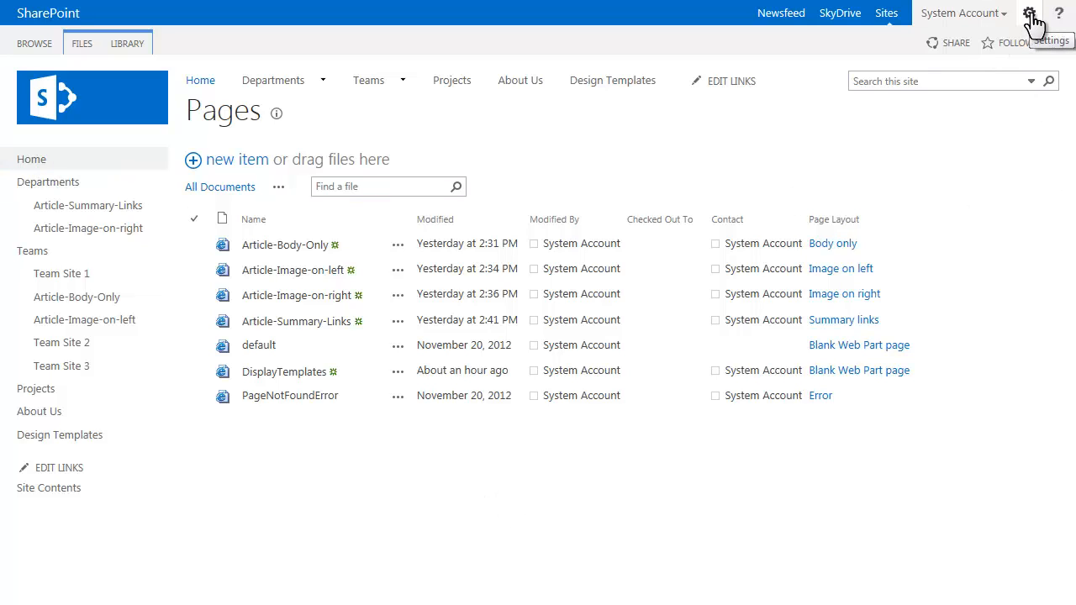
Open Site settings > Navigation, expand Site Navigation and inspect the Article-Body-Only term under Teams.
click(1029, 13)
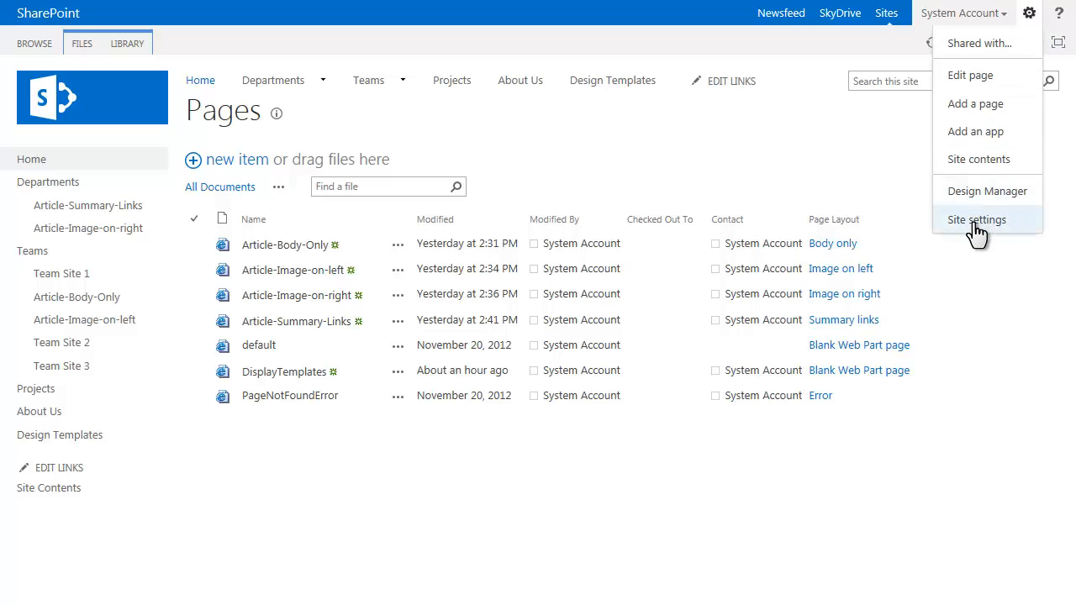
click(977, 219)
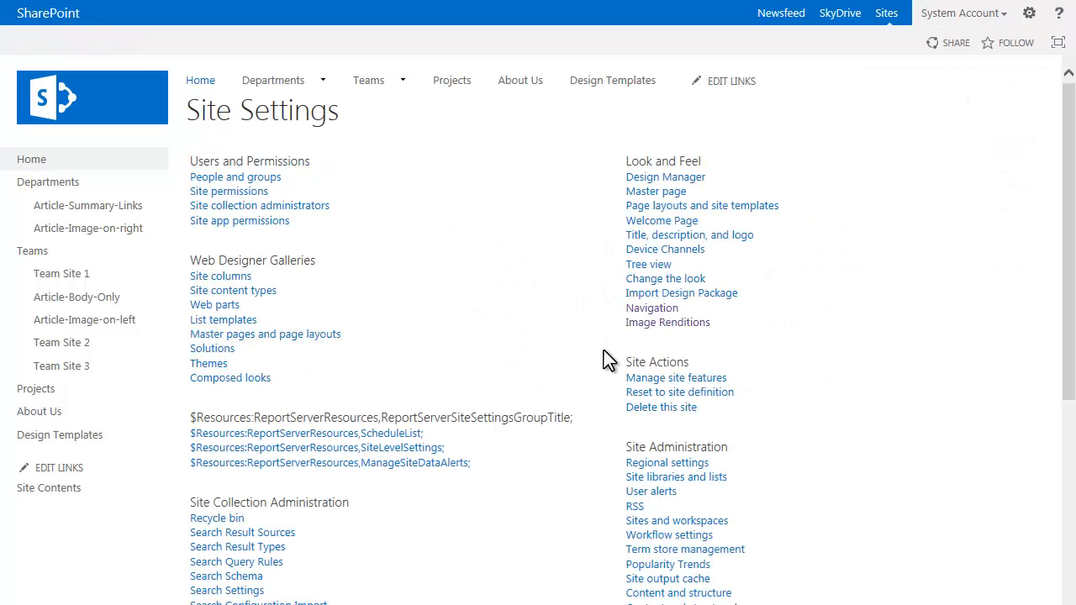
click(652, 308)
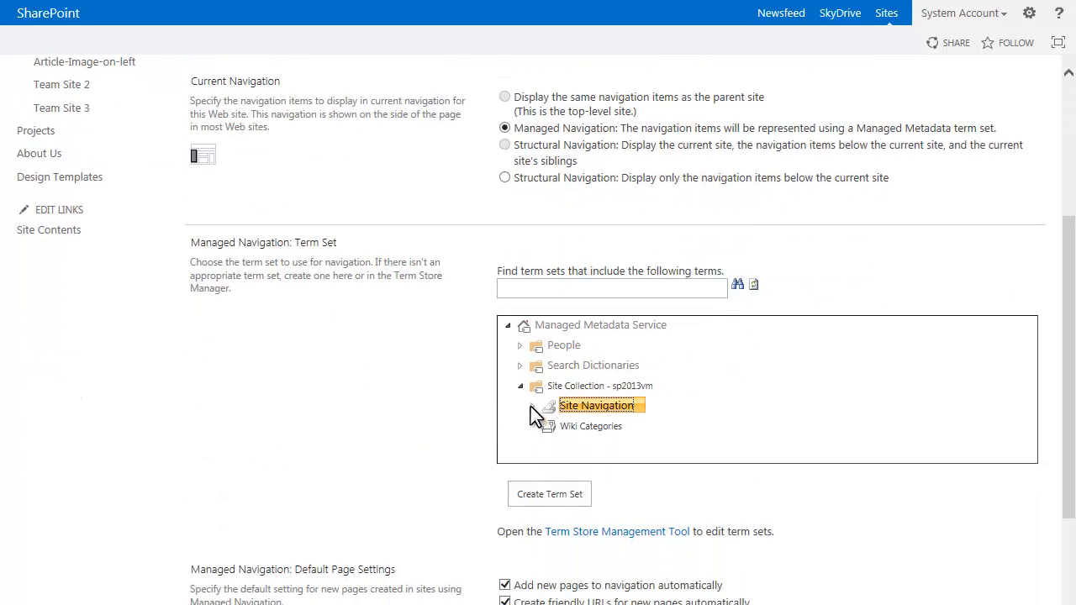
click(536, 406)
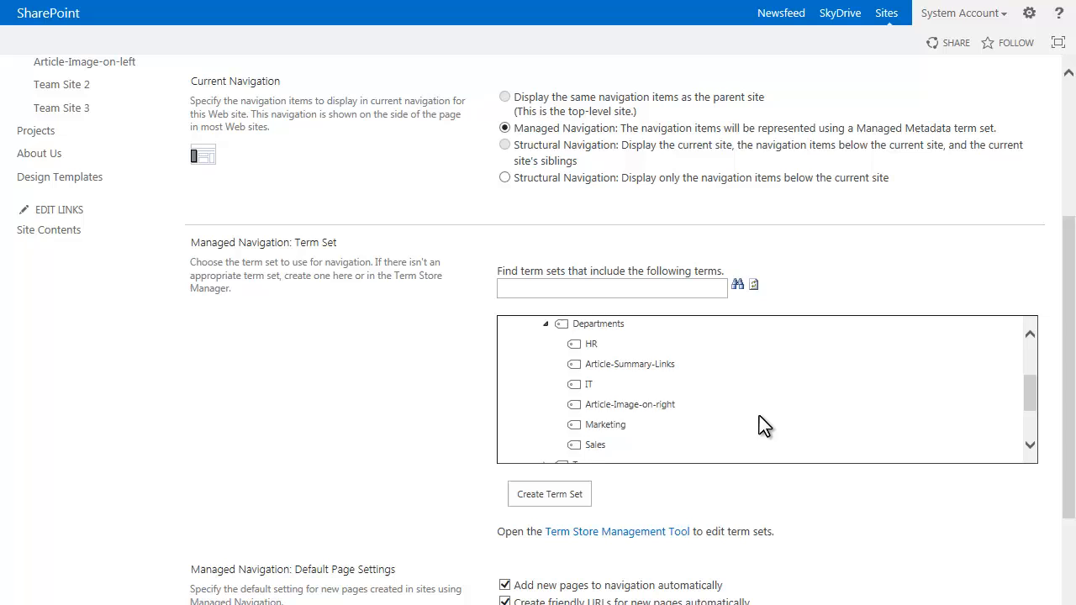
scroll(down, 3)
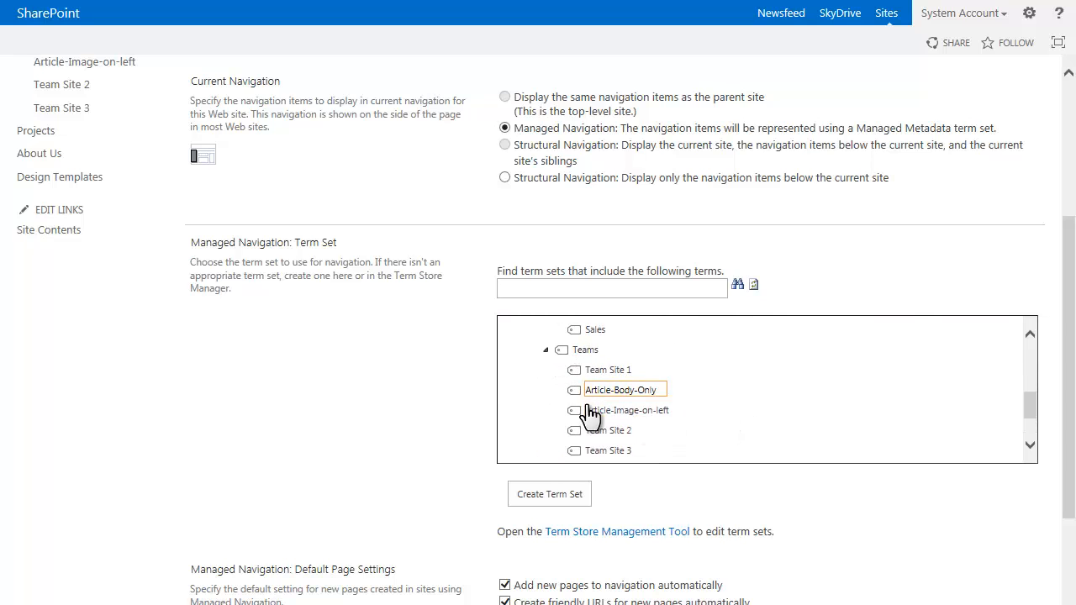
click(609, 431)
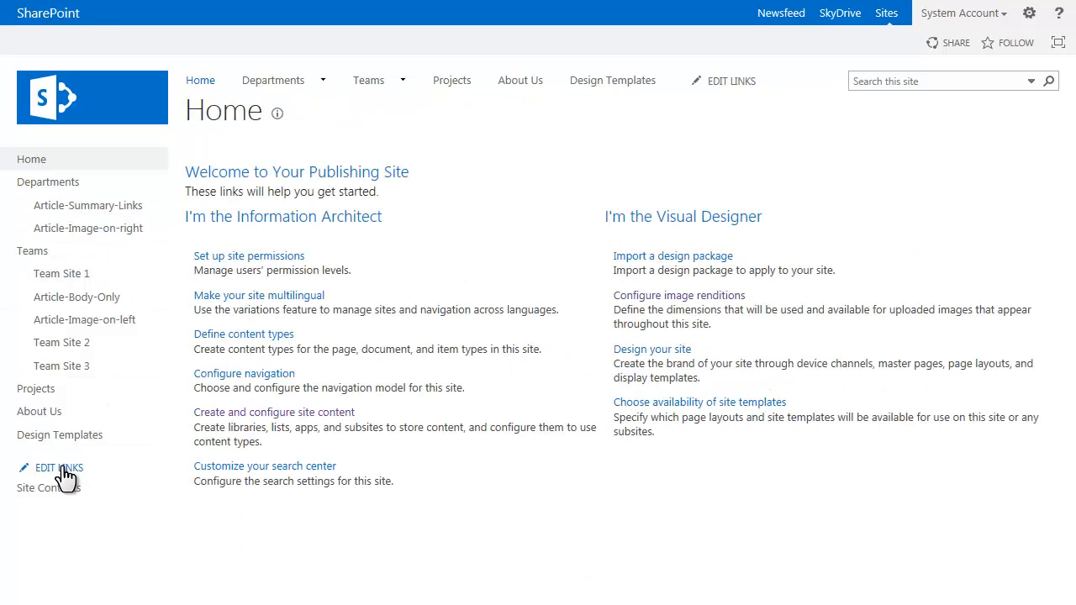
Edit the side navigation to move Article-Image-on-right under Teams after Article-Body-Only.
click(58, 467)
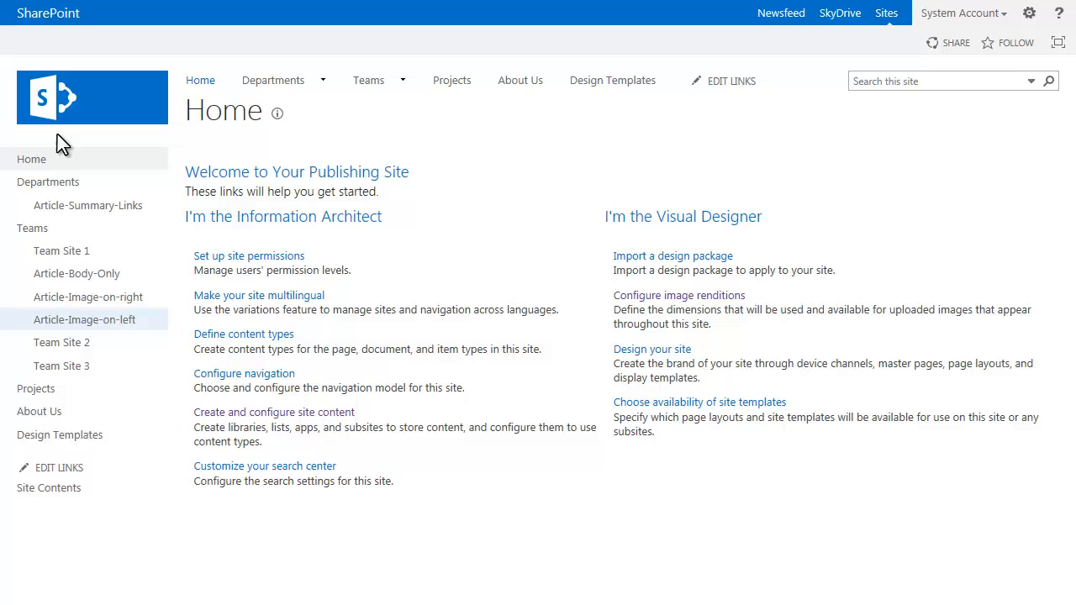
mouse_move(88, 282)
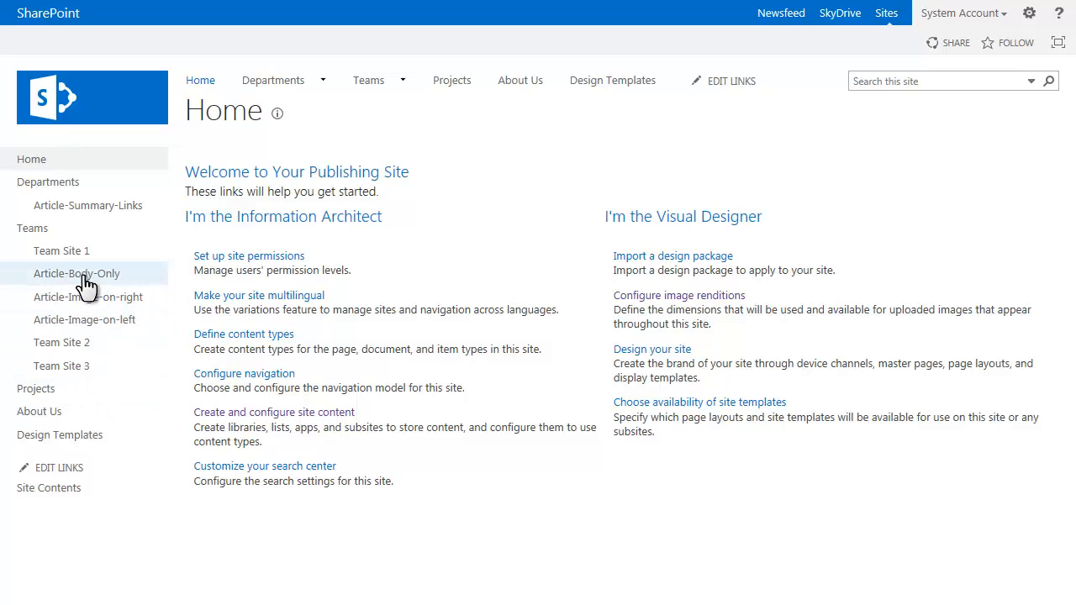
Open Article-Body-Only from its link under Teams in the Quick Launch.
click(76, 273)
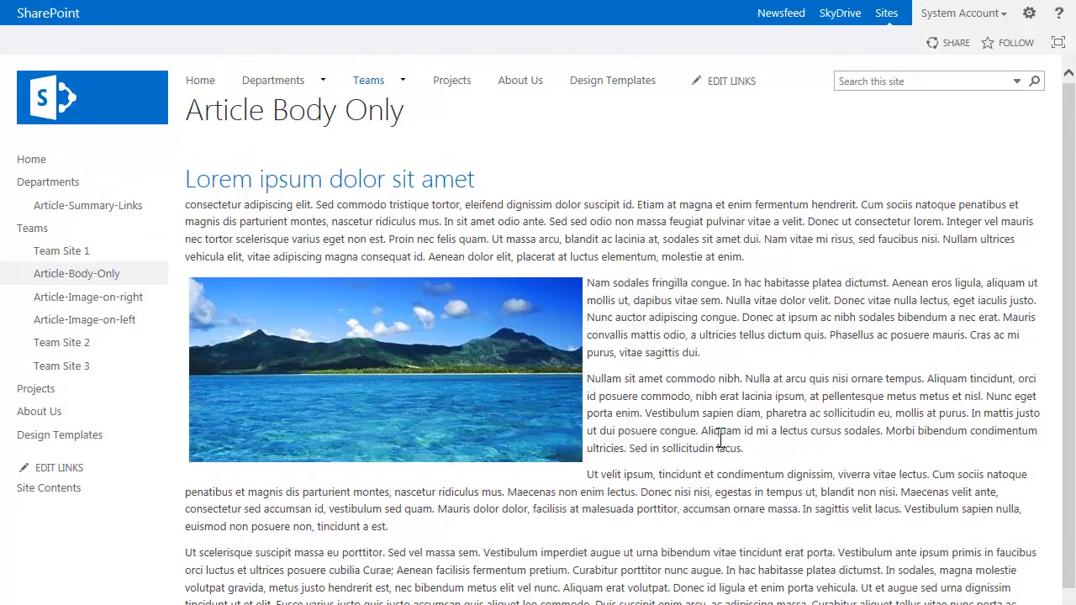
mouse_move(354, 235)
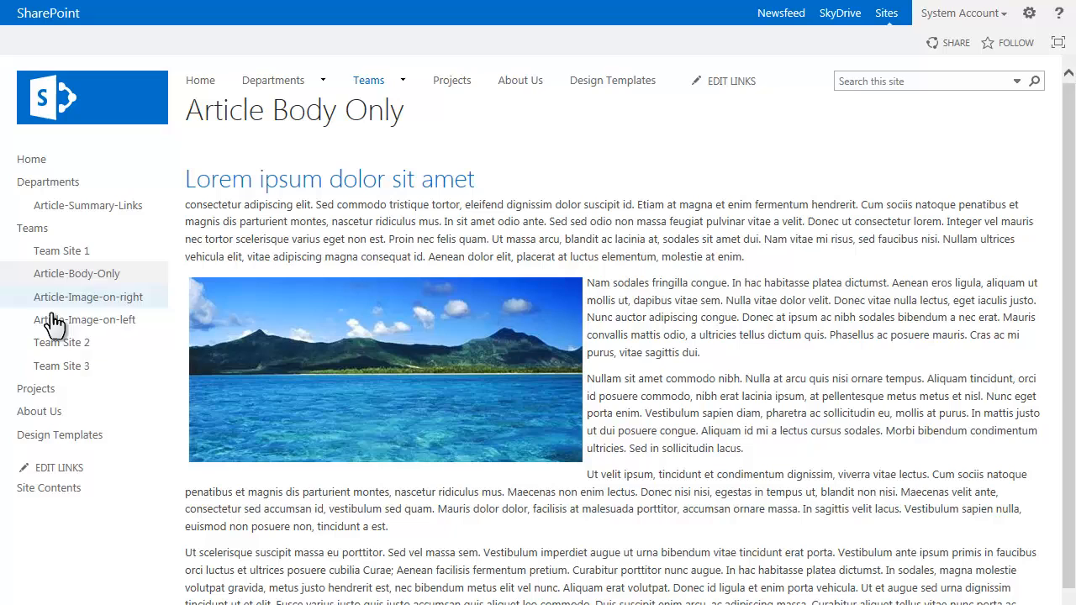
mouse_move(61, 250)
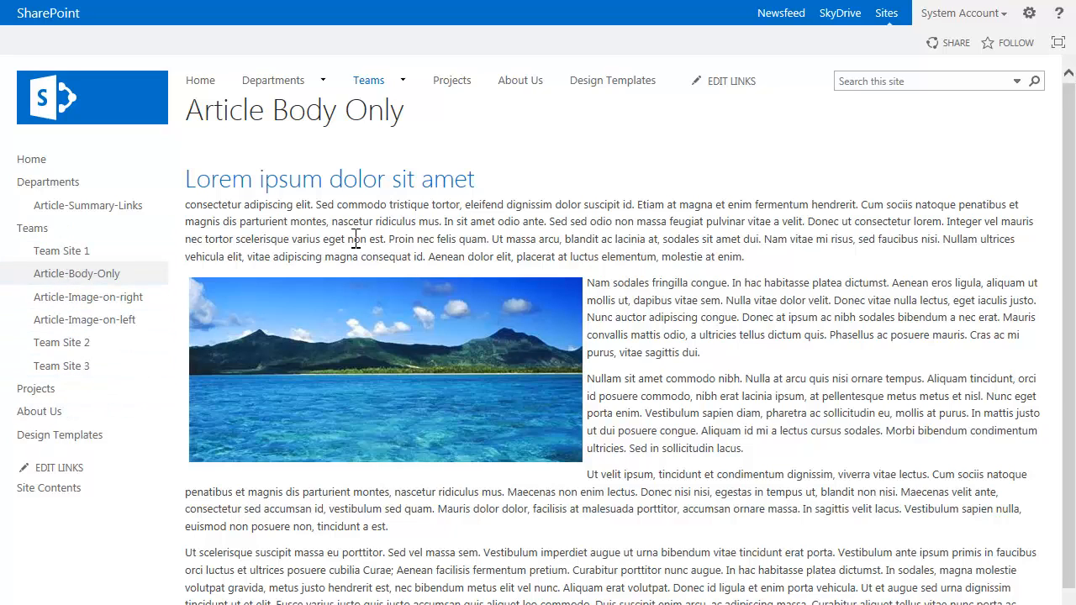
mouse_move(61, 251)
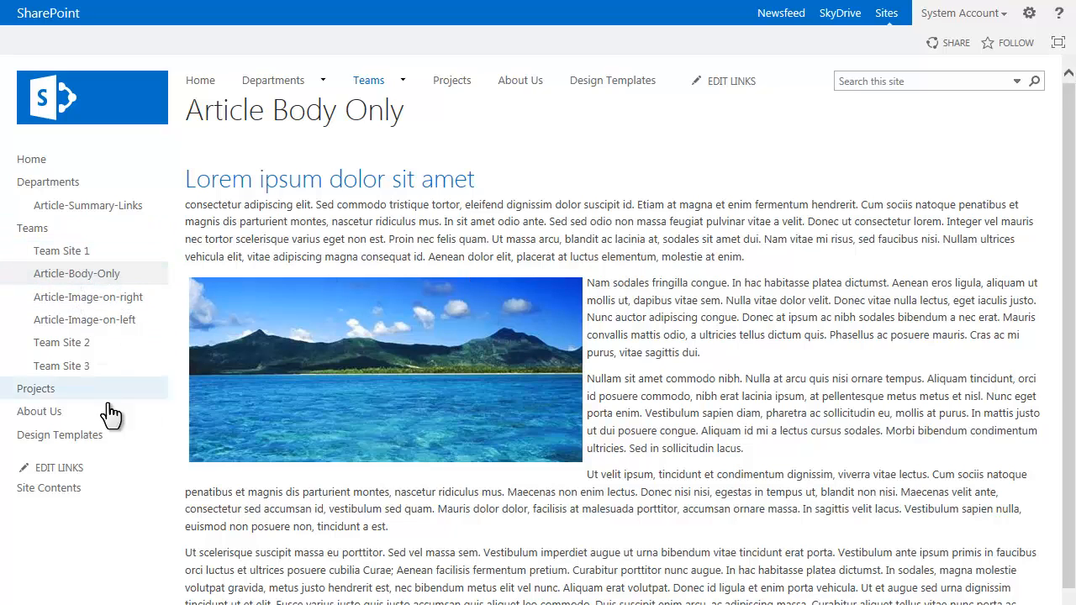
mouse_move(90, 516)
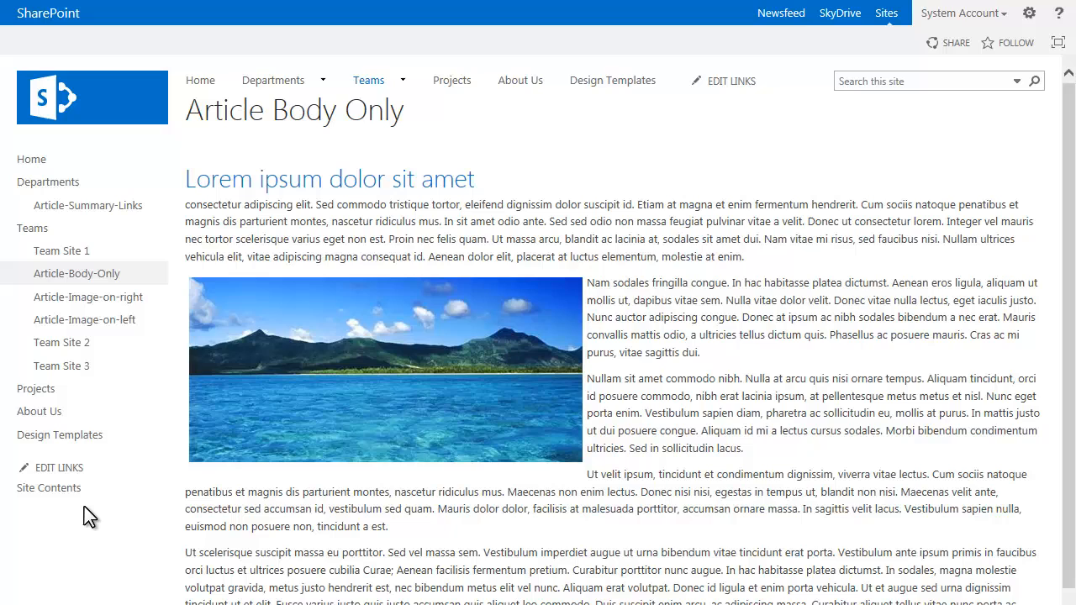